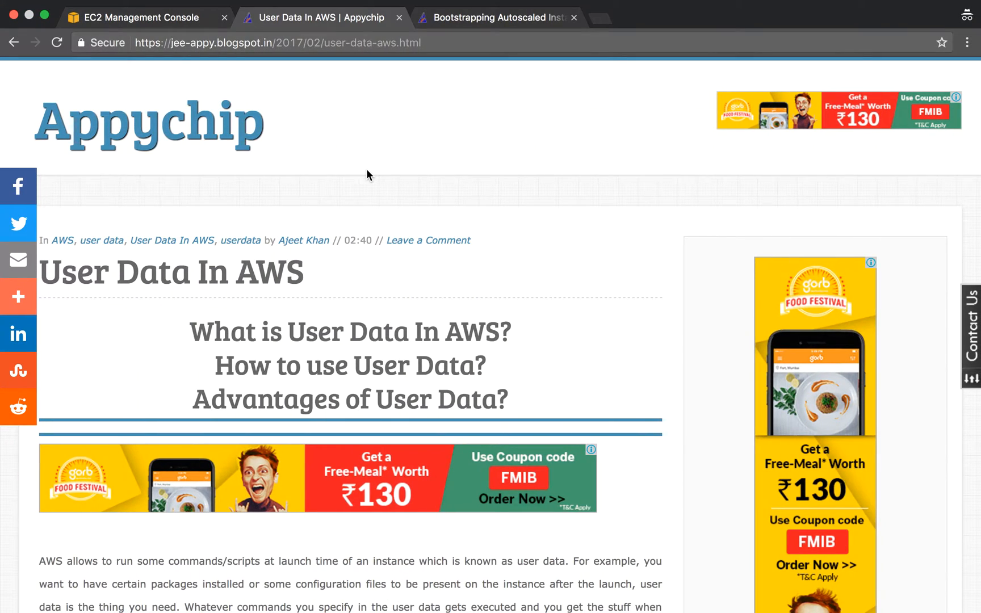
Scroll the User Data In AWS post down to its example bash user-data script
{"action": "scroll", "scroll_direction": "down", "scroll_amount": 3}
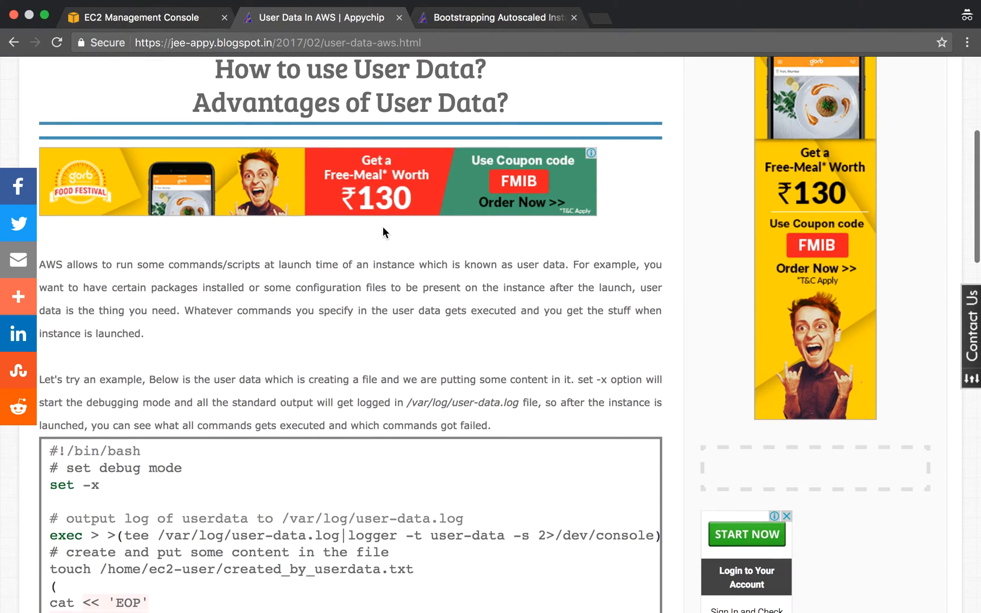
{"action": "scroll", "scroll_direction": "down", "scroll_amount": 3}
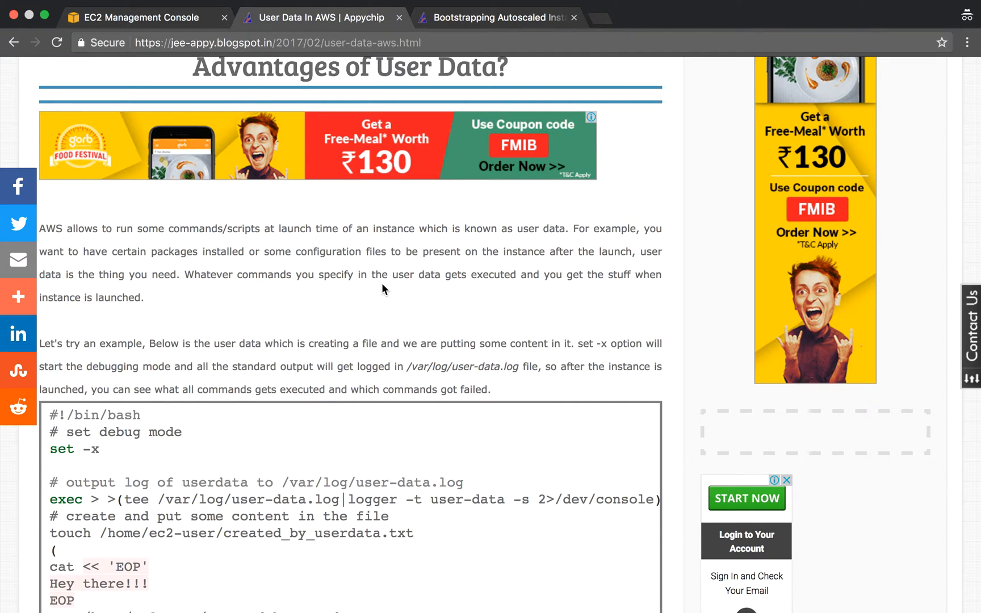
{"action": "scroll", "scroll_direction": "down", "scroll_amount": 3}
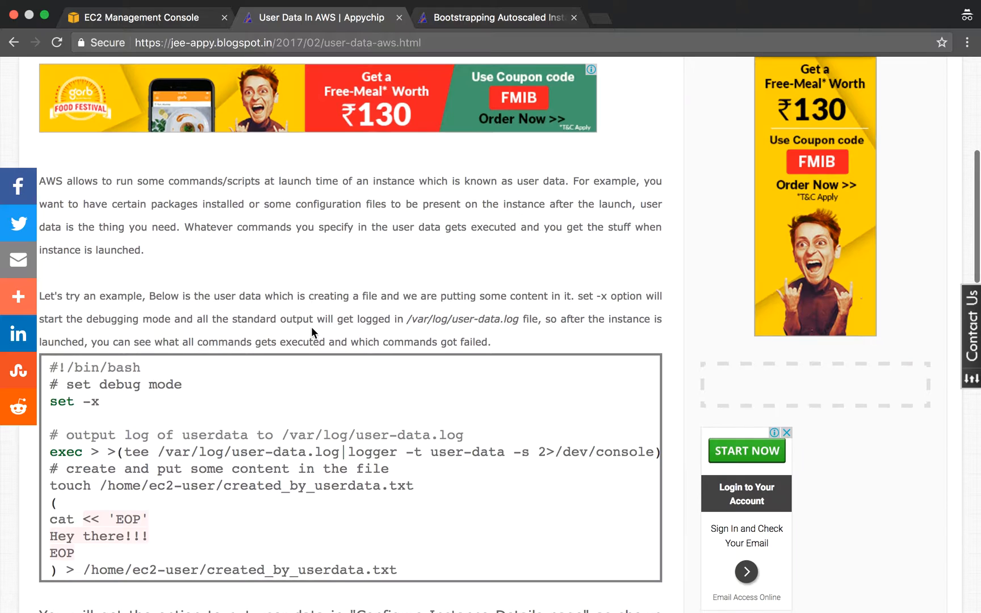
{"action": "scroll", "scroll_direction": "down", "scroll_amount": 3}
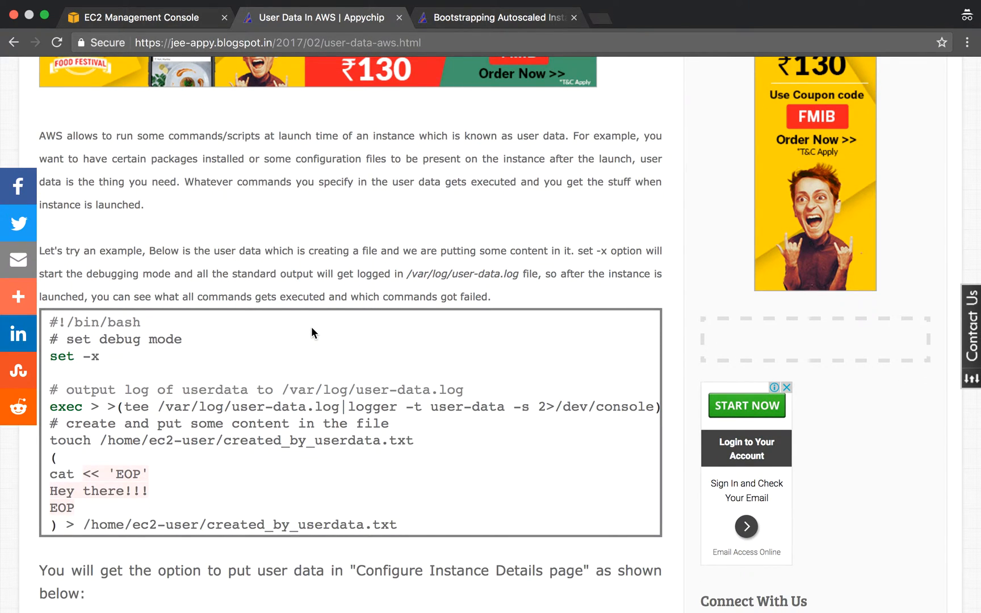
{"action": "mouse_move", "coordinate": [116, 340]}
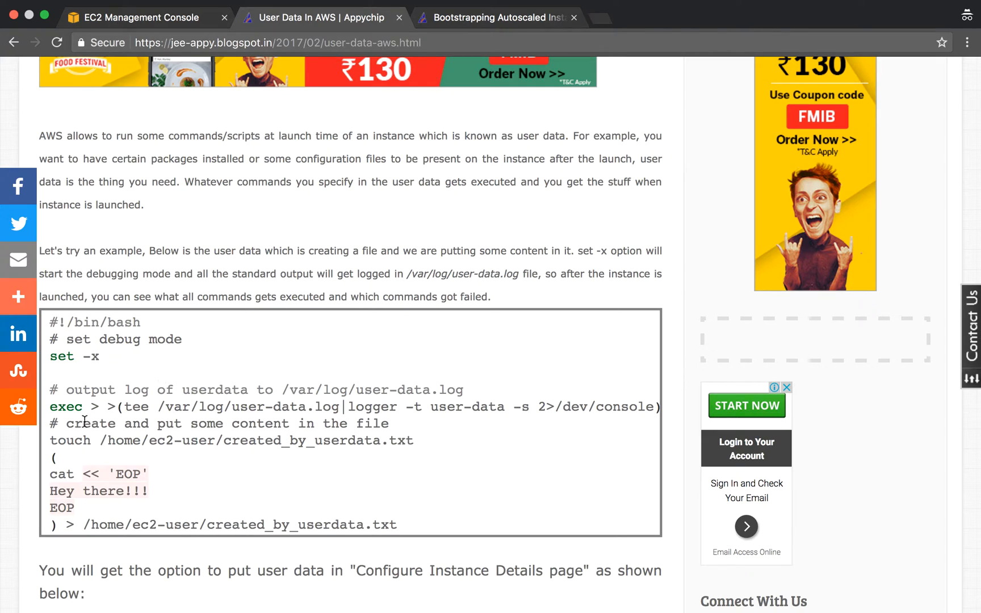
{"action": "mouse_move", "coordinate": [168, 420]}
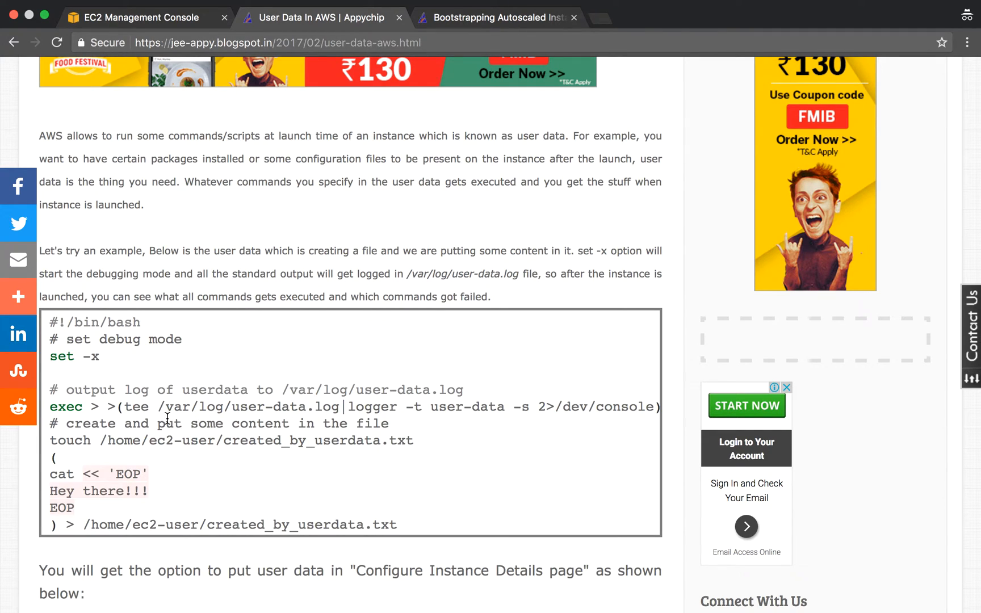
{"action": "double_click", "coordinate": [235, 407]}
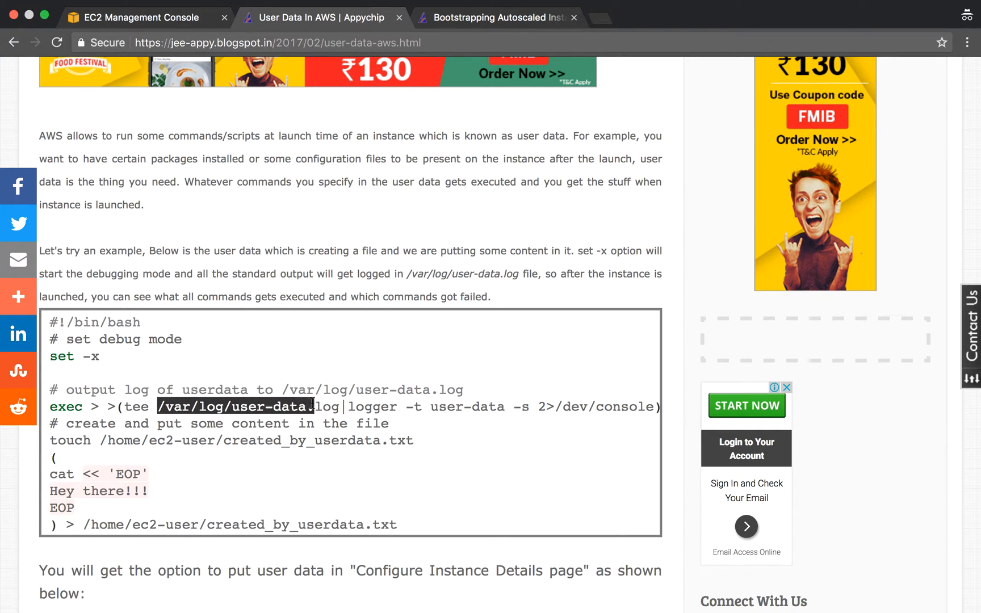
{"action": "left_click", "coordinate": [237, 406]}
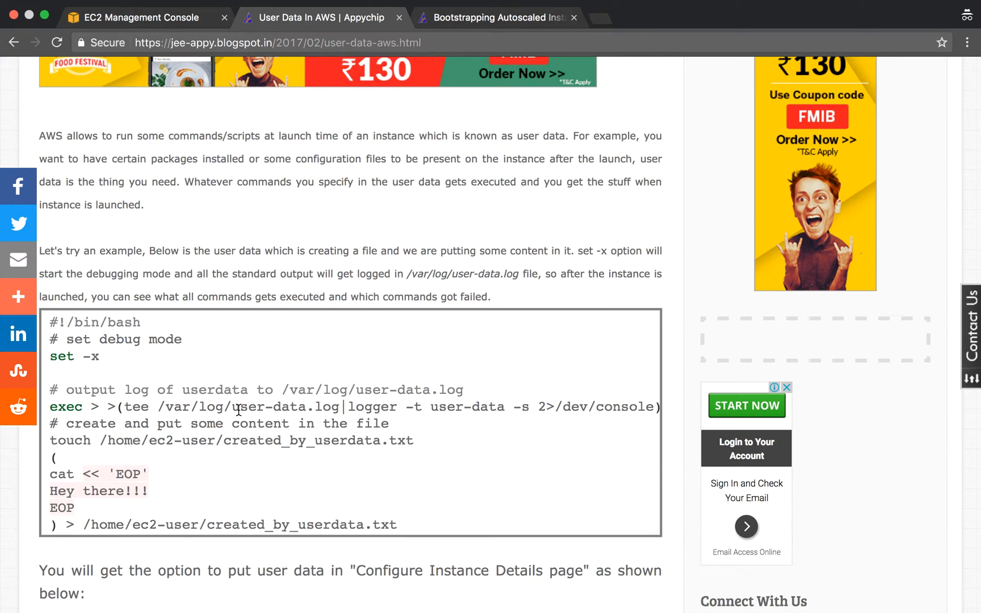
{"action": "mouse_move", "coordinate": [188, 456]}
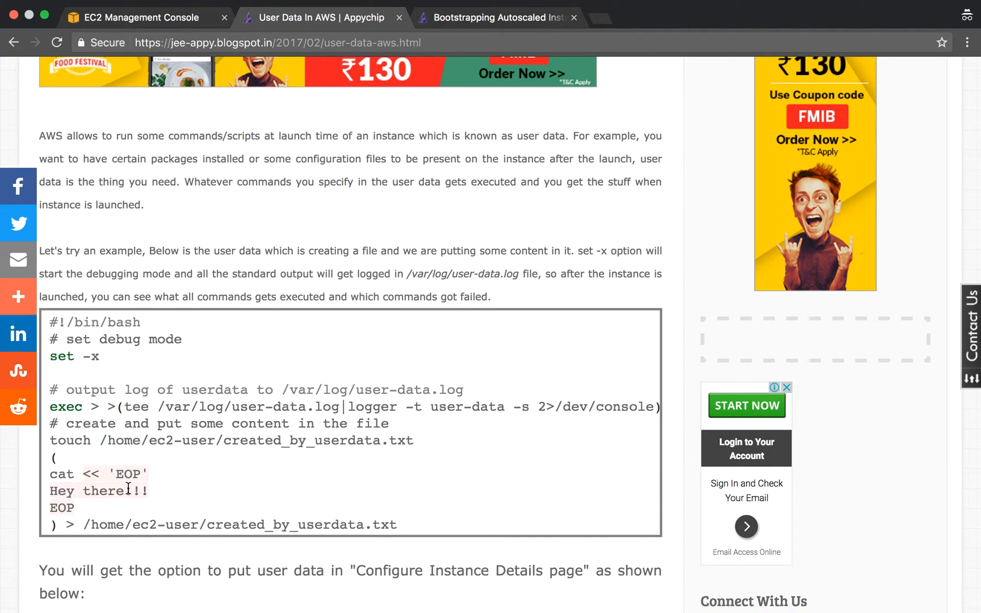
{"action": "double_click", "coordinate": [94, 490]}
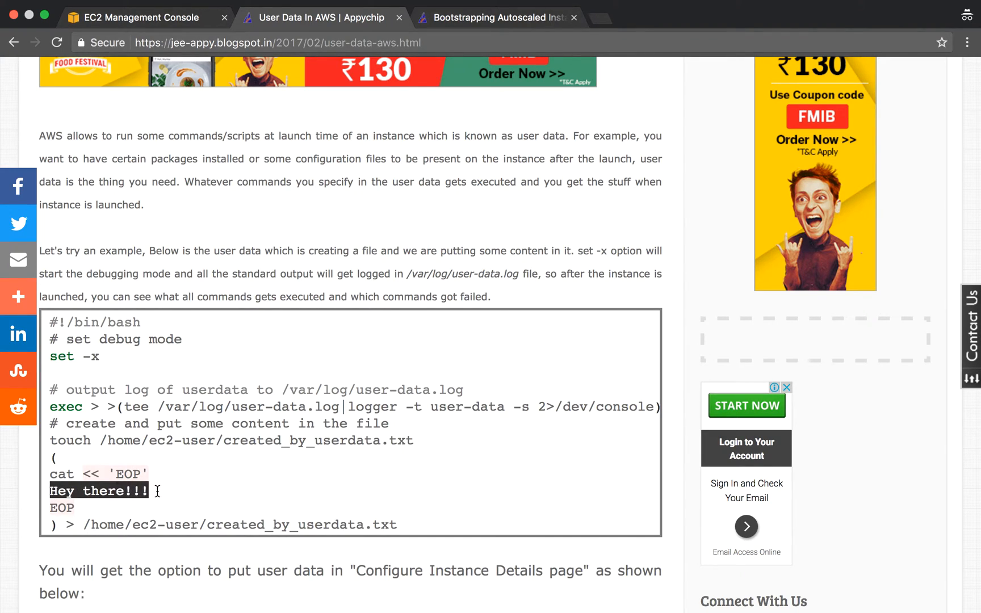
{"action": "double_click", "coordinate": [288, 524]}
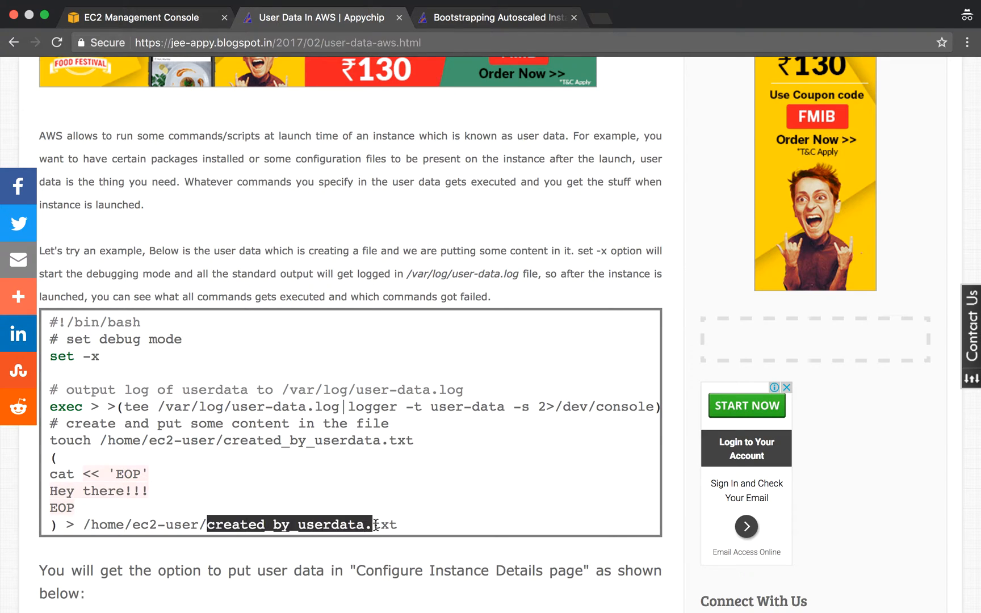
{"action": "left_click", "coordinate": [401, 489]}
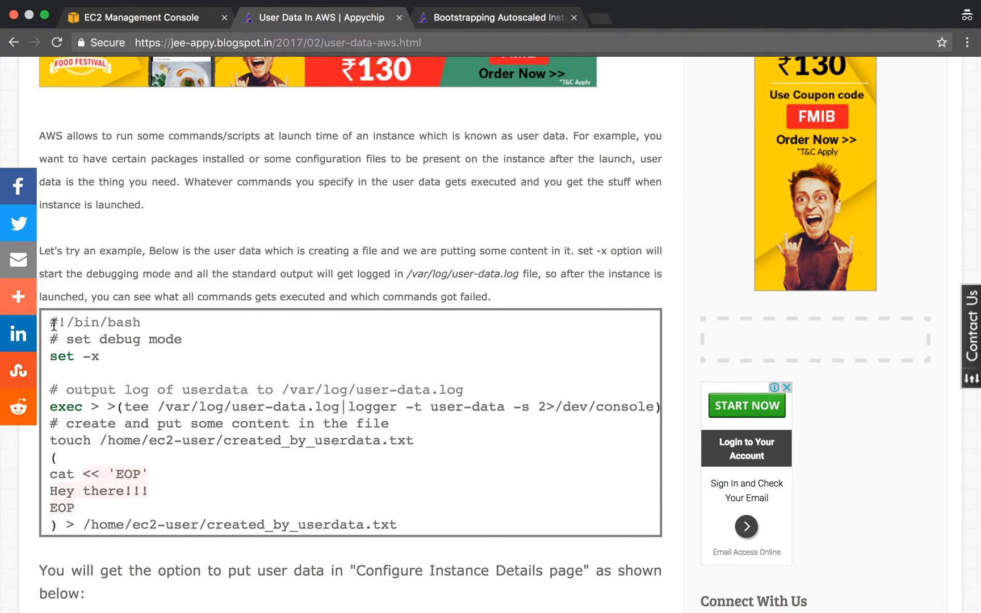
{"action": "scroll", "scroll_direction": "down", "scroll_amount": 3}
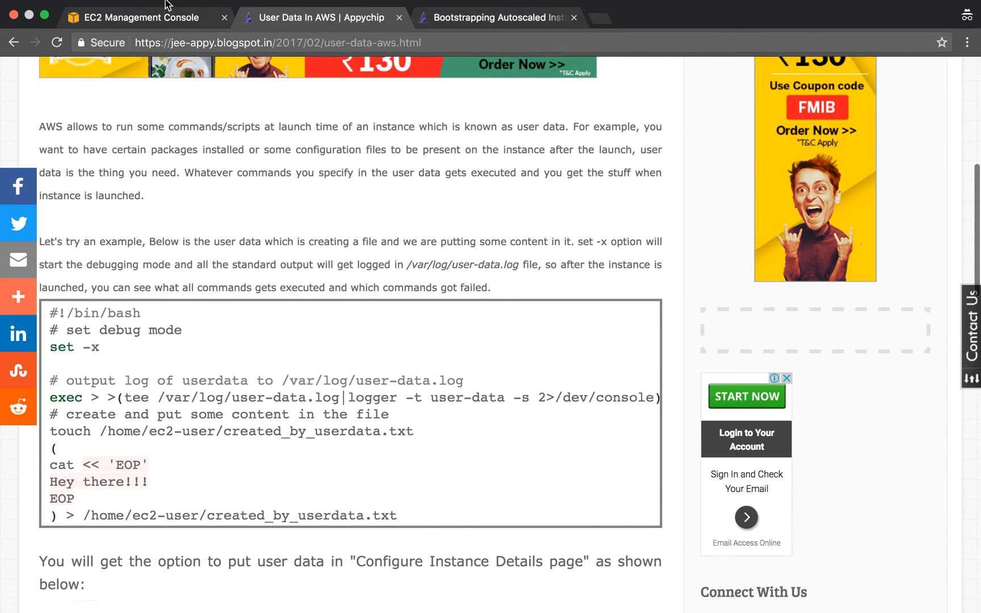
Start a new EC2 launch with the Amazon Linux AMI on t2.micro and reach Configure Instance Details
{"action": "left_click", "coordinate": [137, 17]}
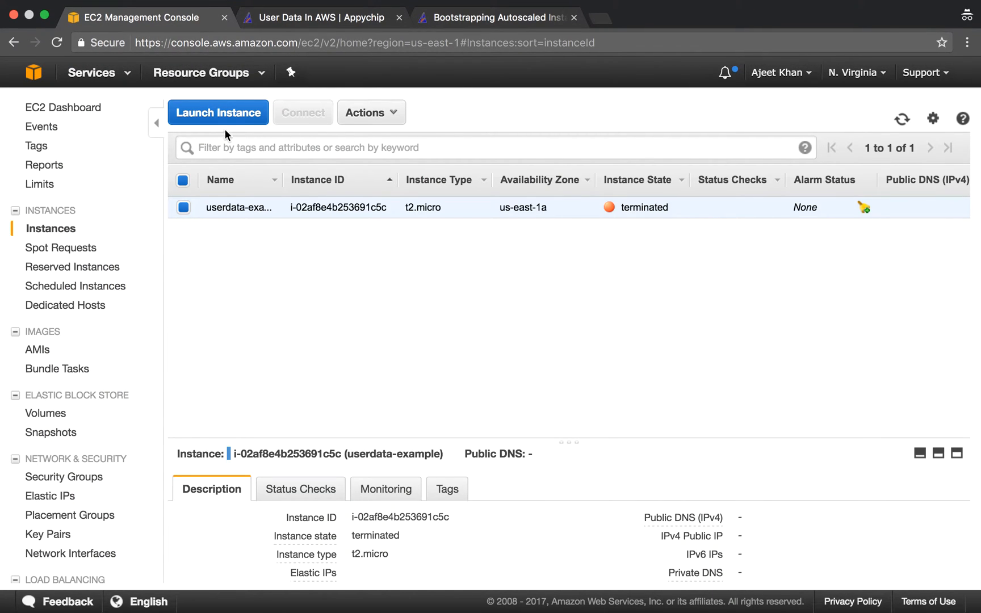
{"action": "left_click", "coordinate": [218, 112]}
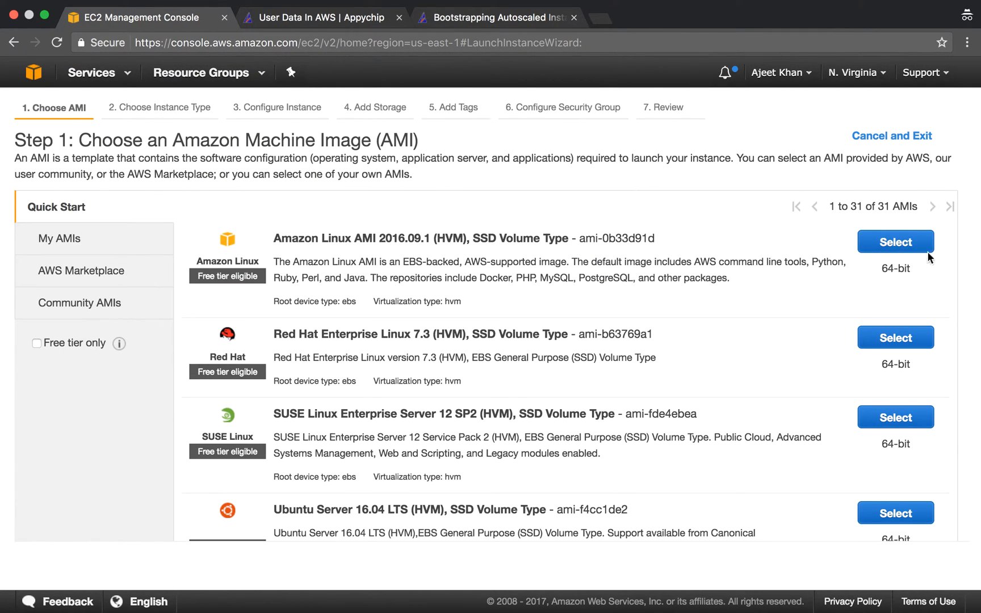
{"action": "left_click", "coordinate": [894, 242]}
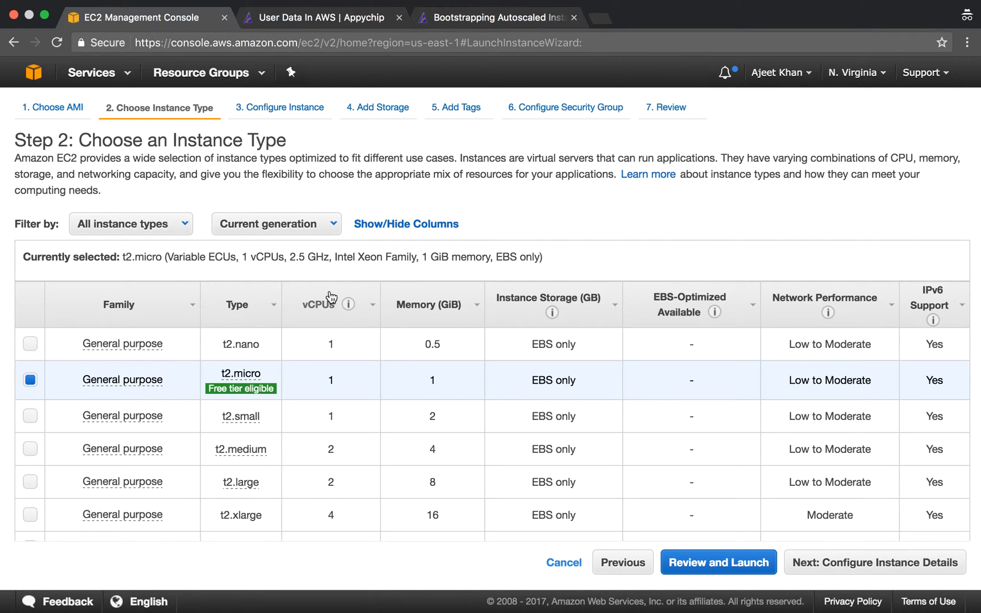
{"action": "left_click", "coordinate": [875, 562]}
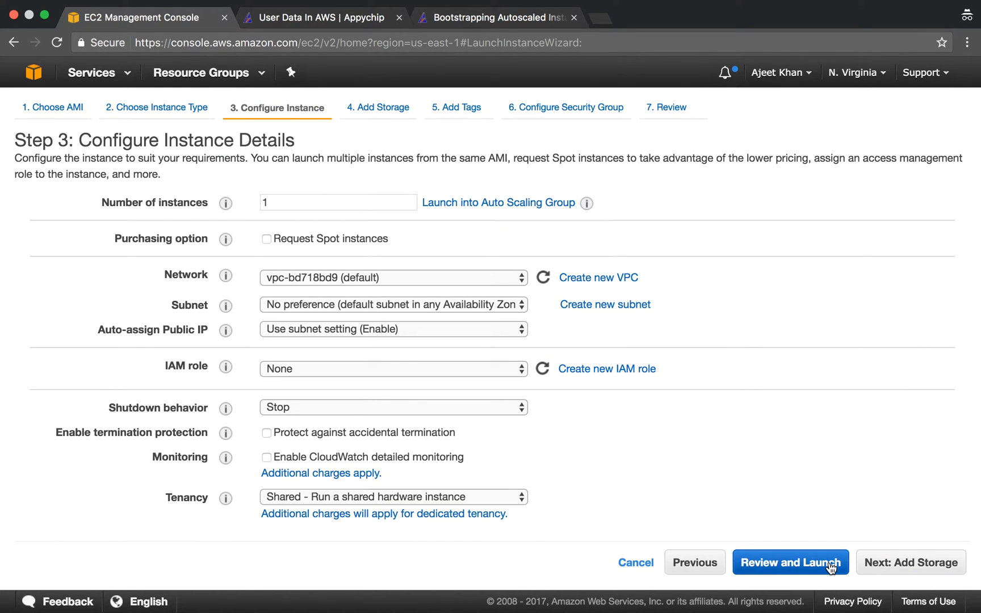
{"action": "scroll", "scroll_direction": "down", "scroll_amount": 3}
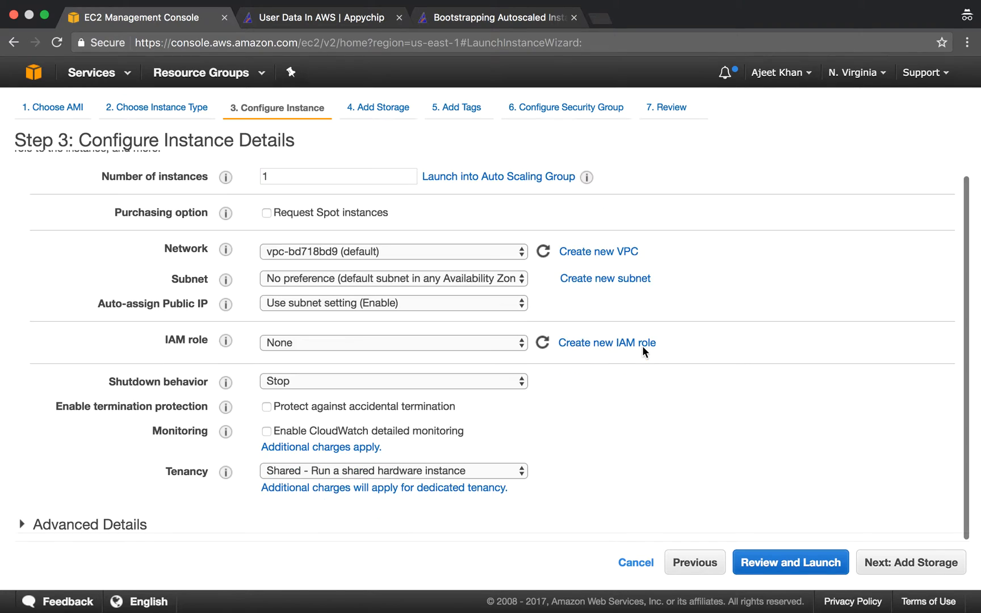
{"action": "mouse_move", "coordinate": [261, 157]}
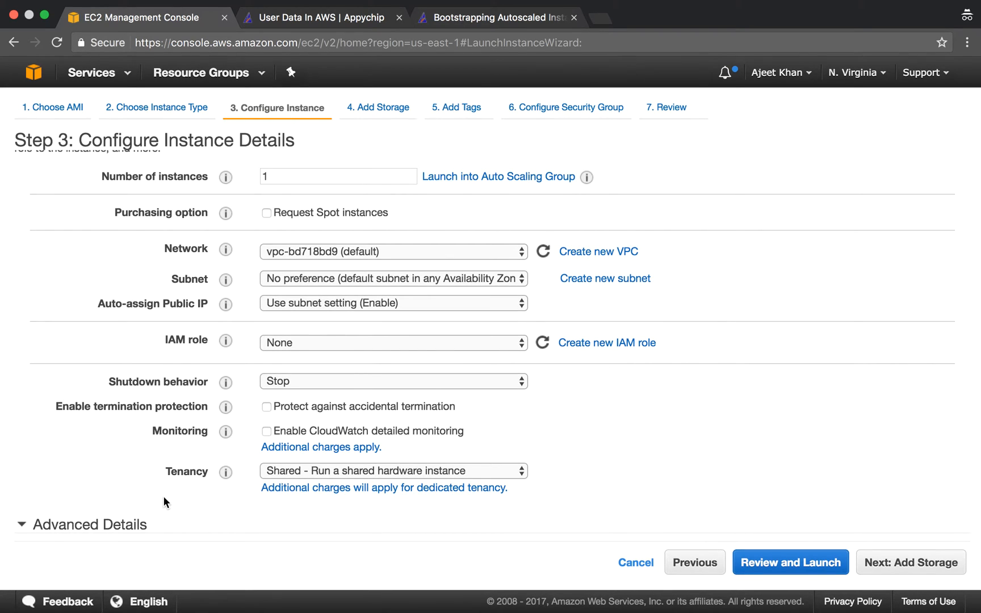
Fill the User data field with the blog's bash script that writes 'Hey there!!!' to created_by_userdata.txt
{"action": "scroll", "scroll_direction": "down", "scroll_amount": 3}
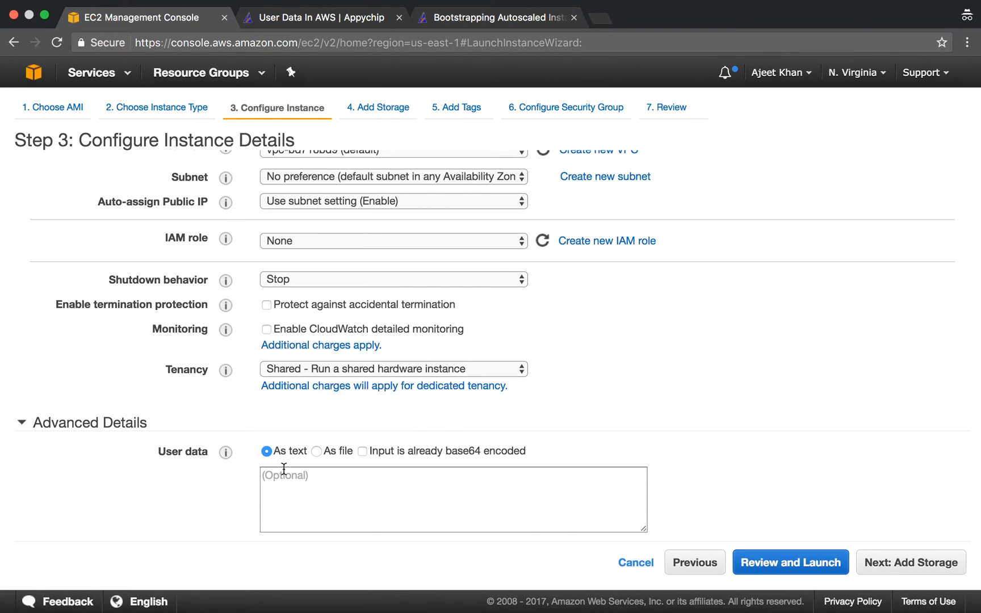
{"action": "left_click", "coordinate": [453, 499]}
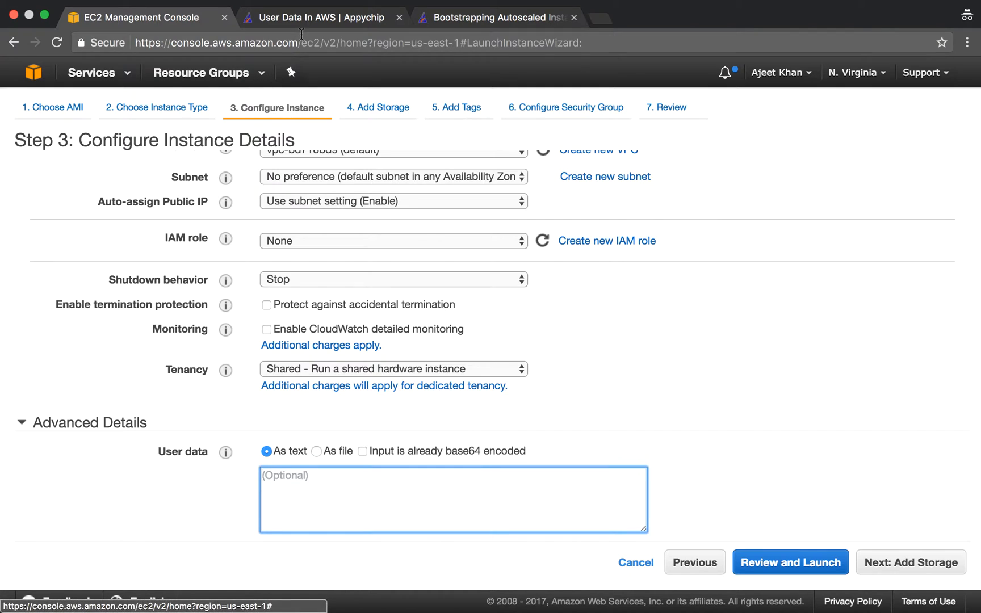
{"action": "left_click", "coordinate": [316, 17]}
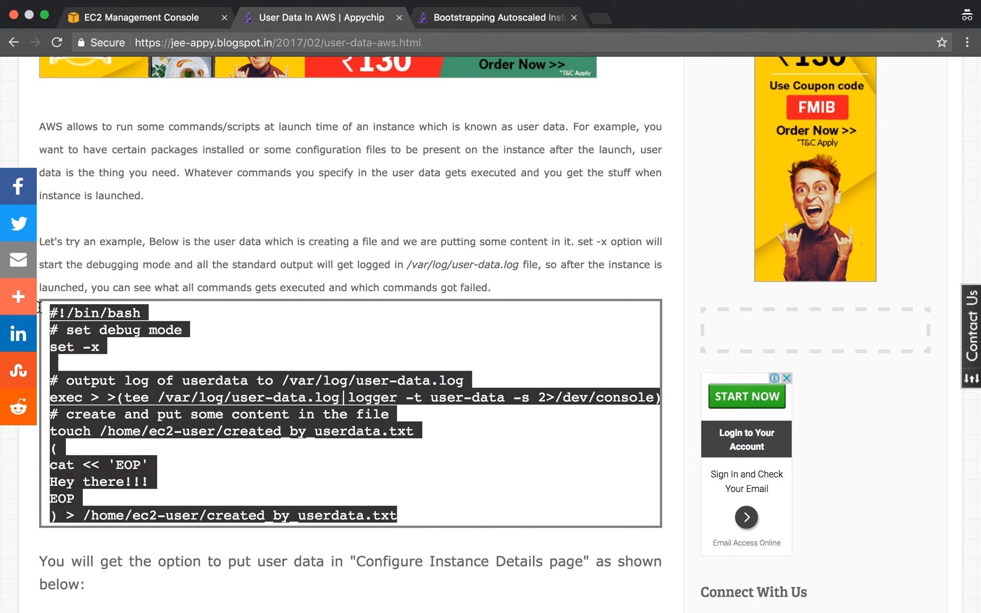
{"action": "left_click", "coordinate": [134, 17]}
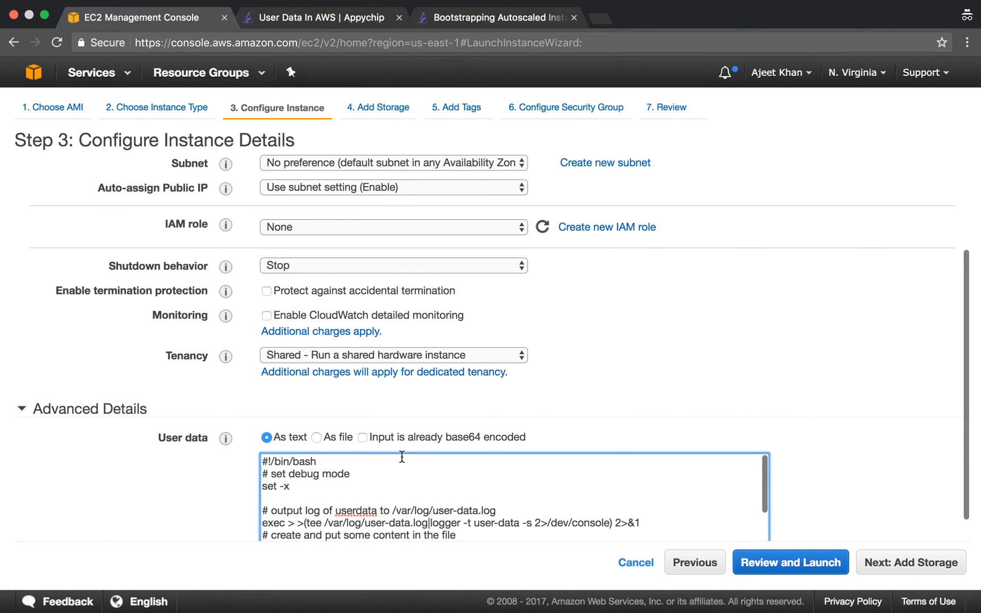
{"action": "scroll", "scroll_direction": "down", "scroll_amount": 3}
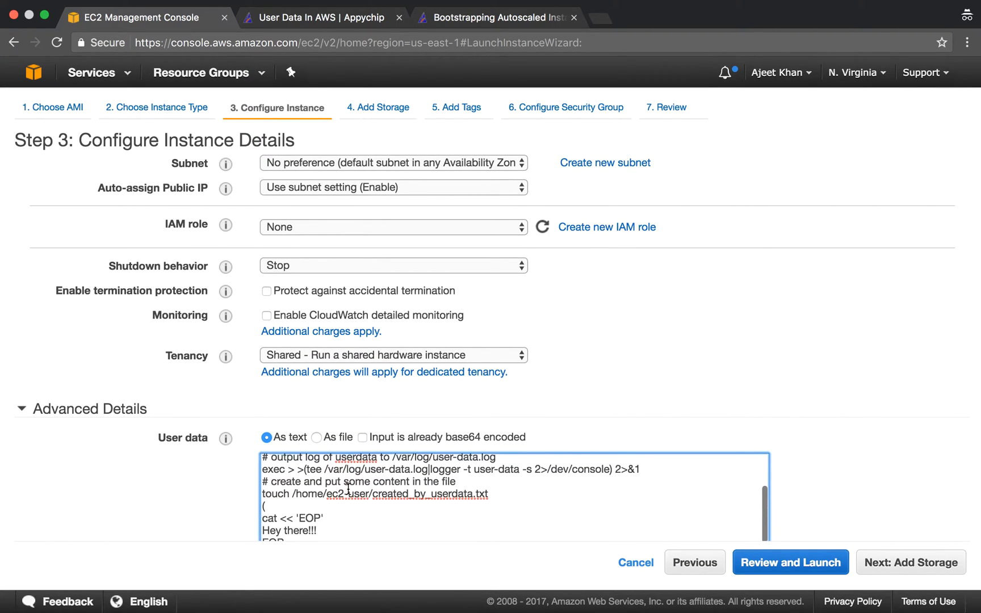
{"action": "scroll", "scroll_direction": "down", "scroll_amount": 3}
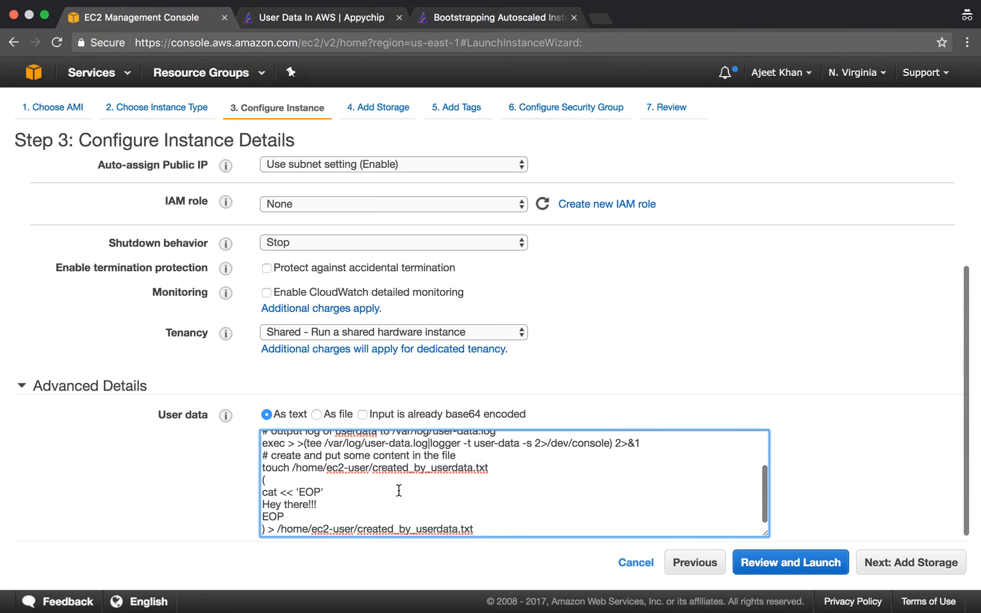
Keep default storage, tag the instance Name = userdata, and choose to select an existing security group
{"action": "left_click", "coordinate": [917, 562]}
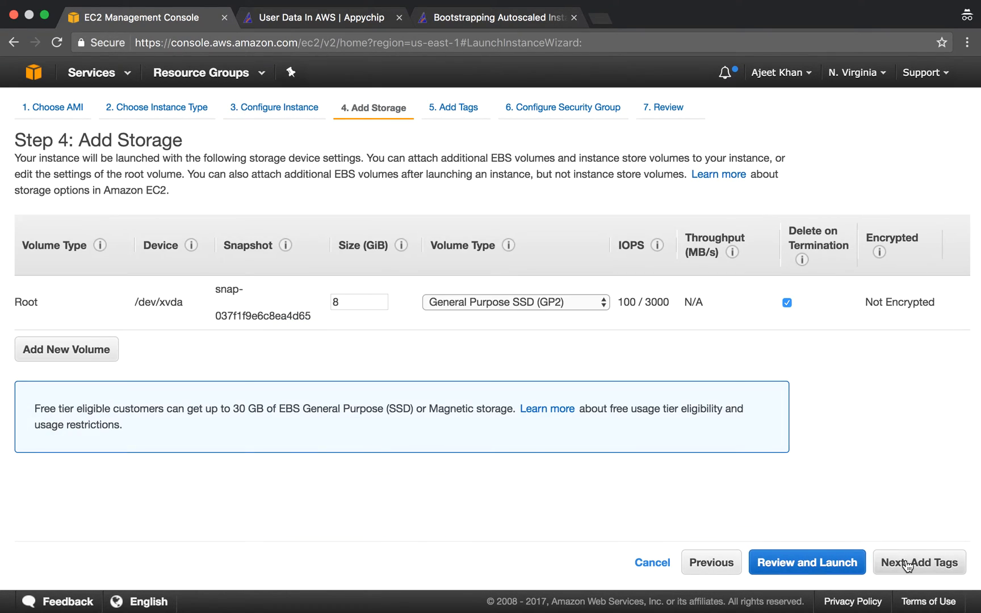
{"action": "left_click", "coordinate": [918, 562]}
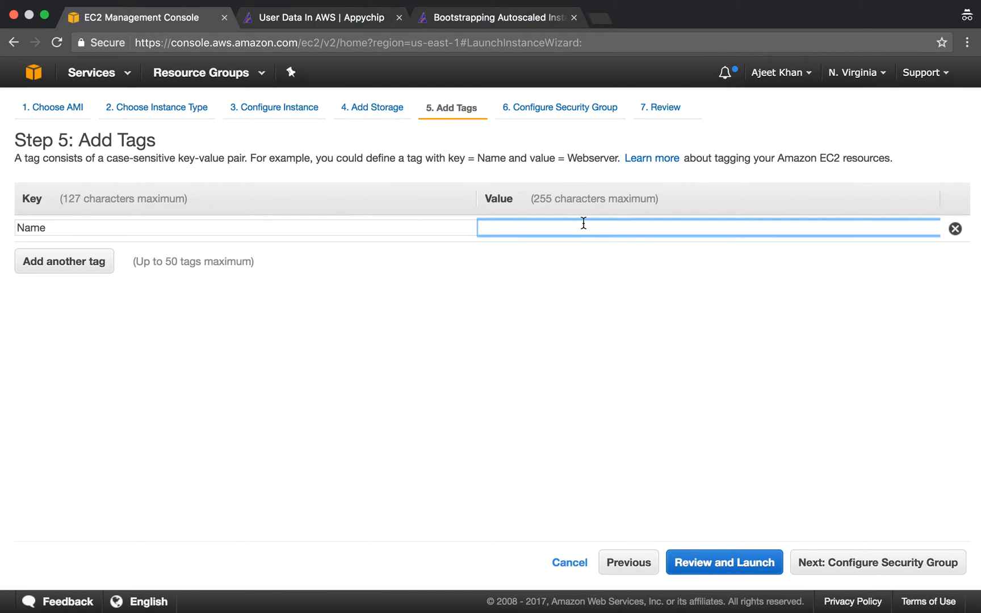
{"action": "type", "text": "userdata"}
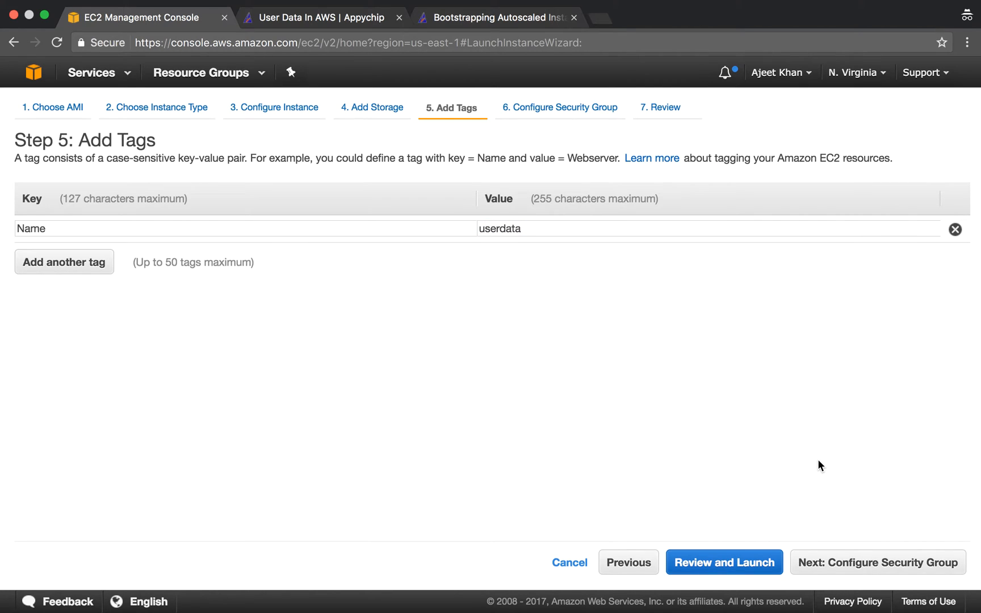
{"action": "left_click", "coordinate": [877, 562]}
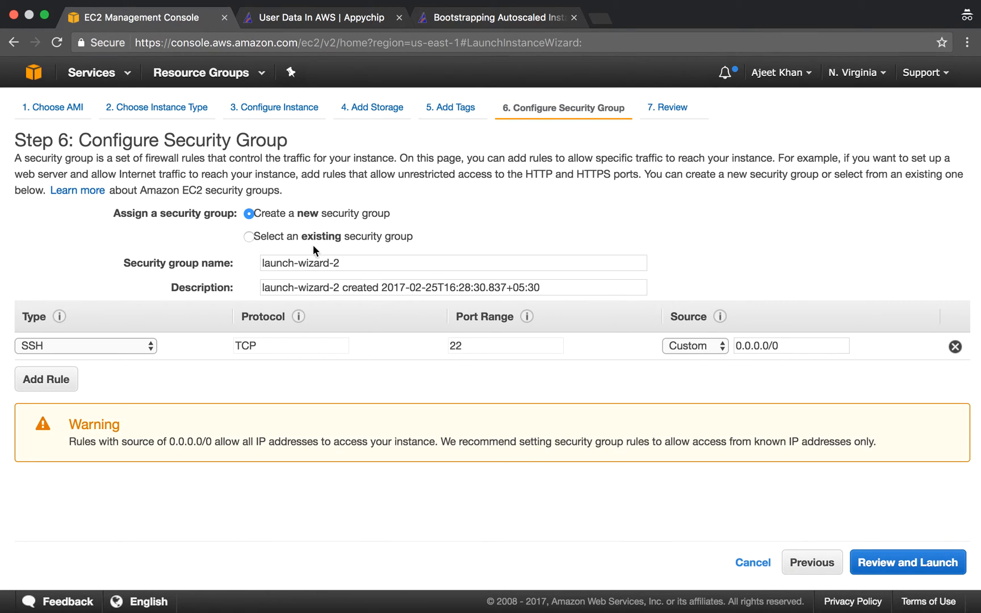
{"action": "left_click", "coordinate": [248, 236]}
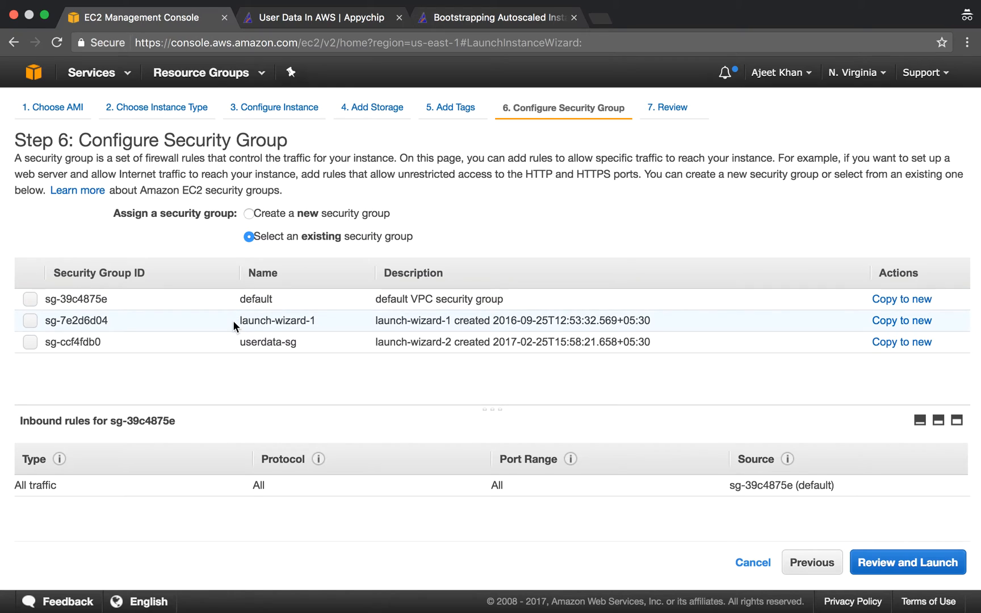
Review and launch the userdata instance with the sample key pair, then view it pending in the instances list
{"action": "left_click", "coordinate": [30, 342]}
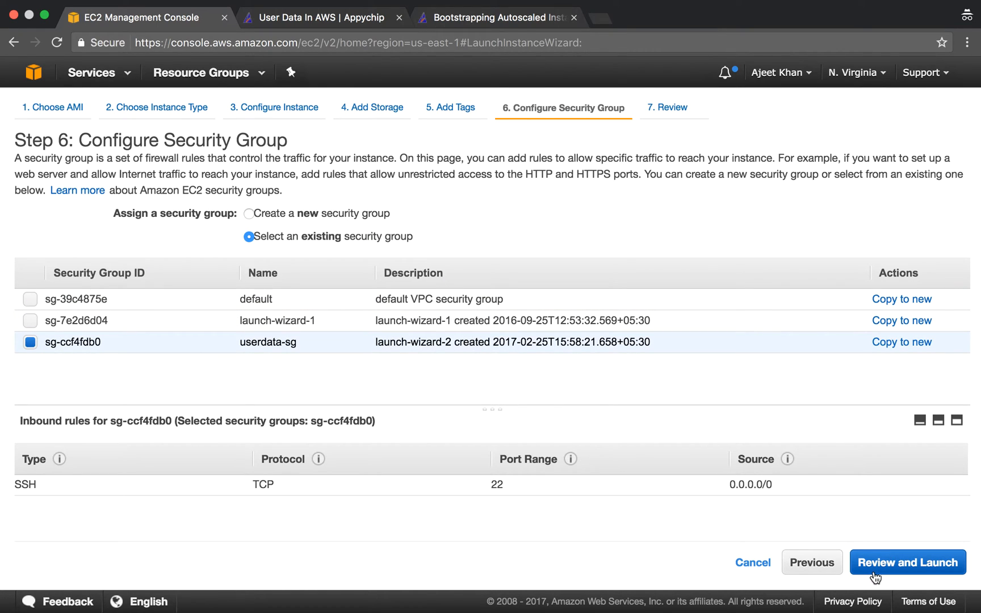
{"action": "left_click", "coordinate": [906, 562]}
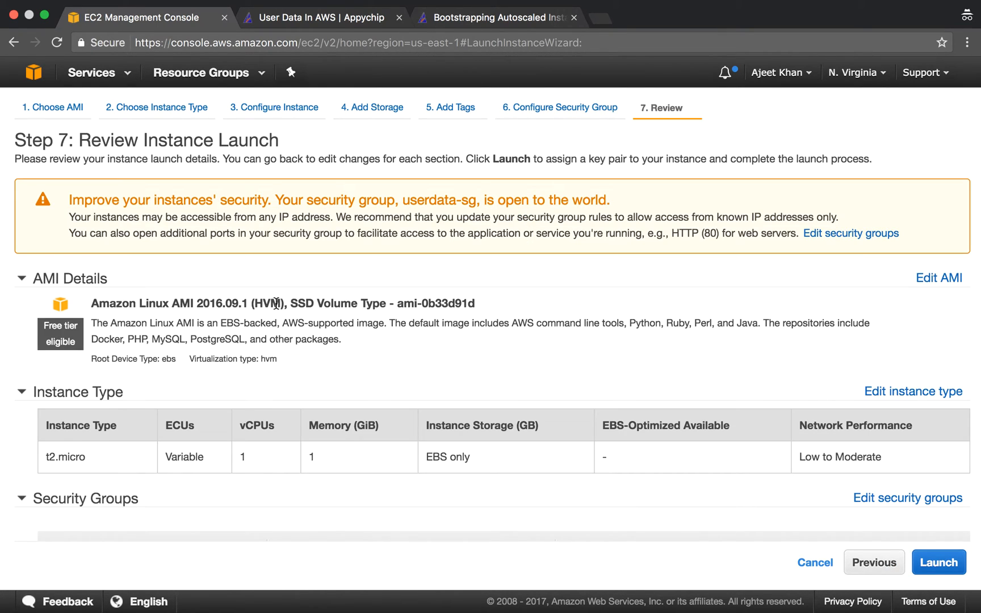
{"action": "scroll", "scroll_direction": "down", "scroll_amount": 3}
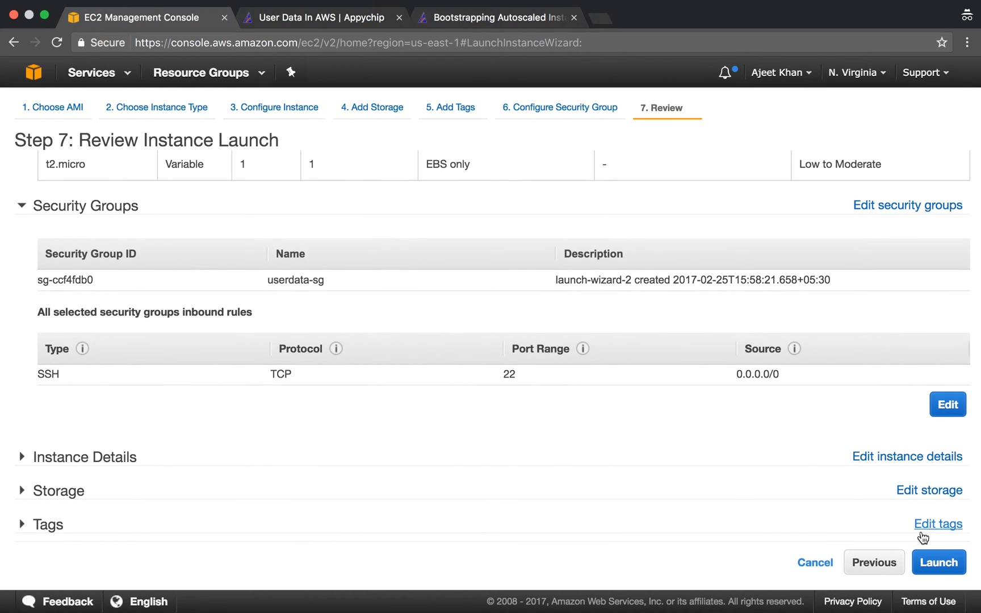
{"action": "left_click", "coordinate": [938, 562]}
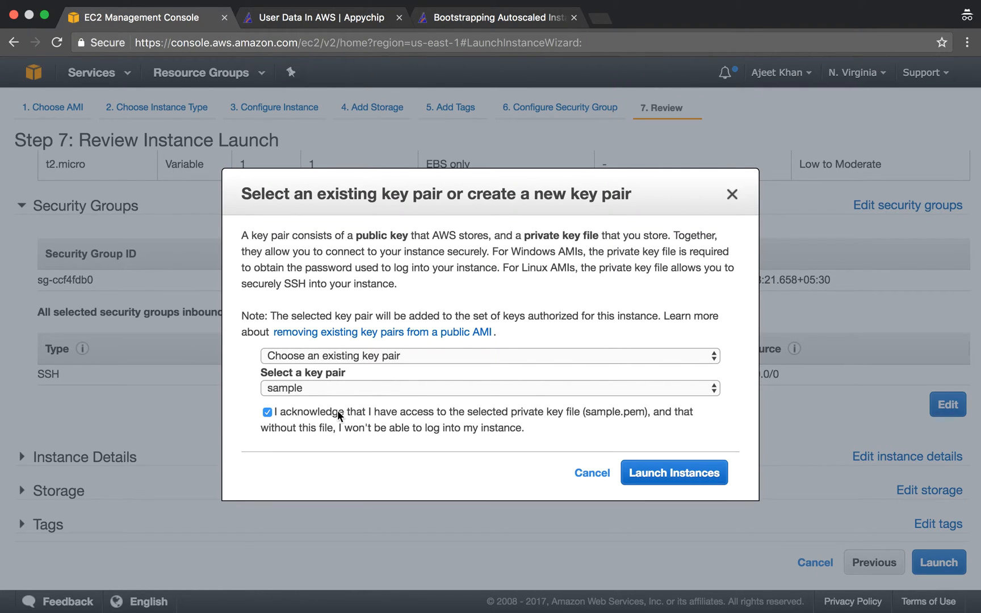
{"action": "left_click", "coordinate": [674, 473]}
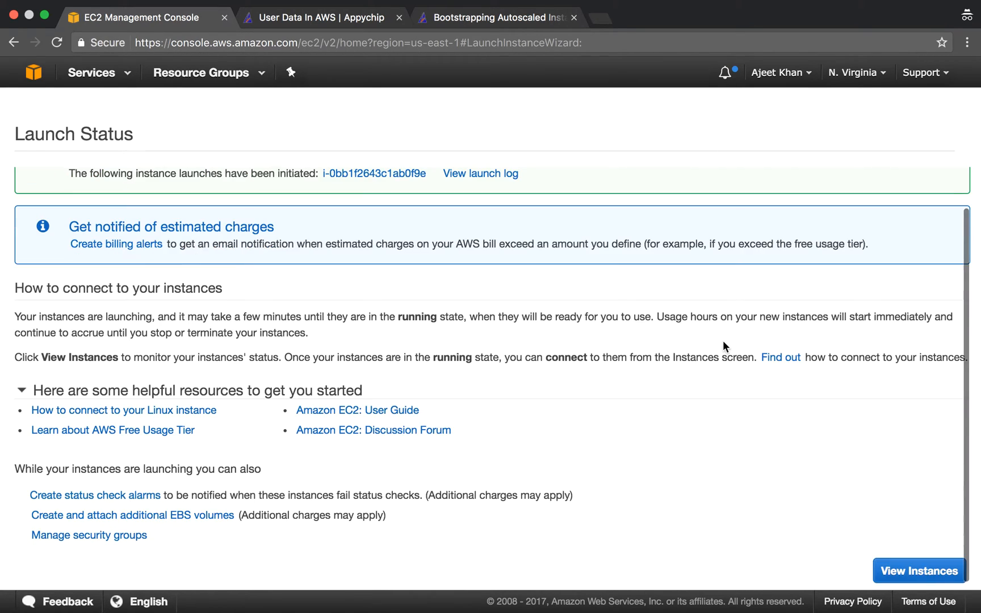
{"action": "left_click", "coordinate": [919, 571]}
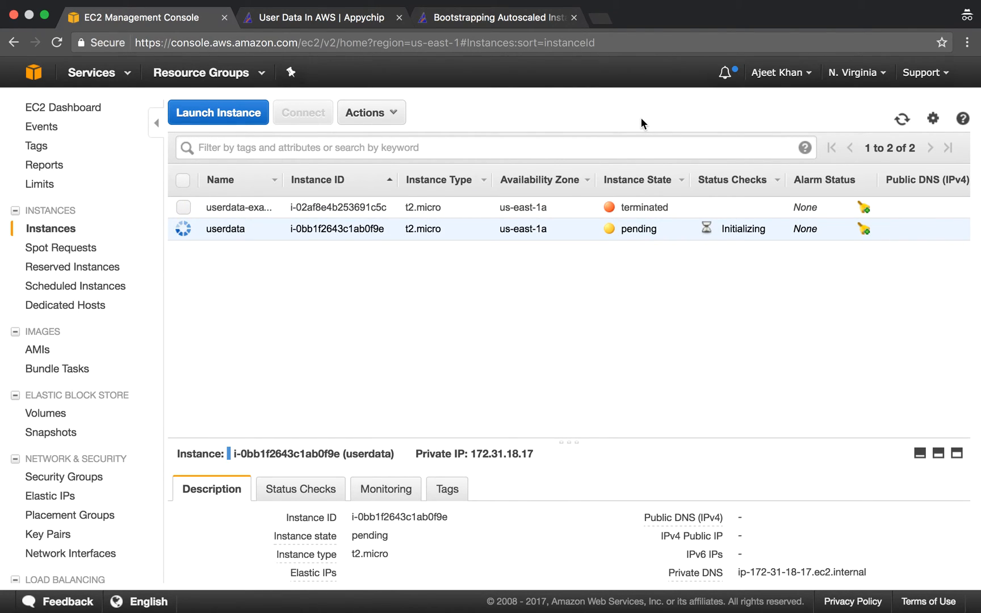
Review the blog's user-data script while the userdata instance starts up in the EC2 console
{"action": "left_click", "coordinate": [316, 17]}
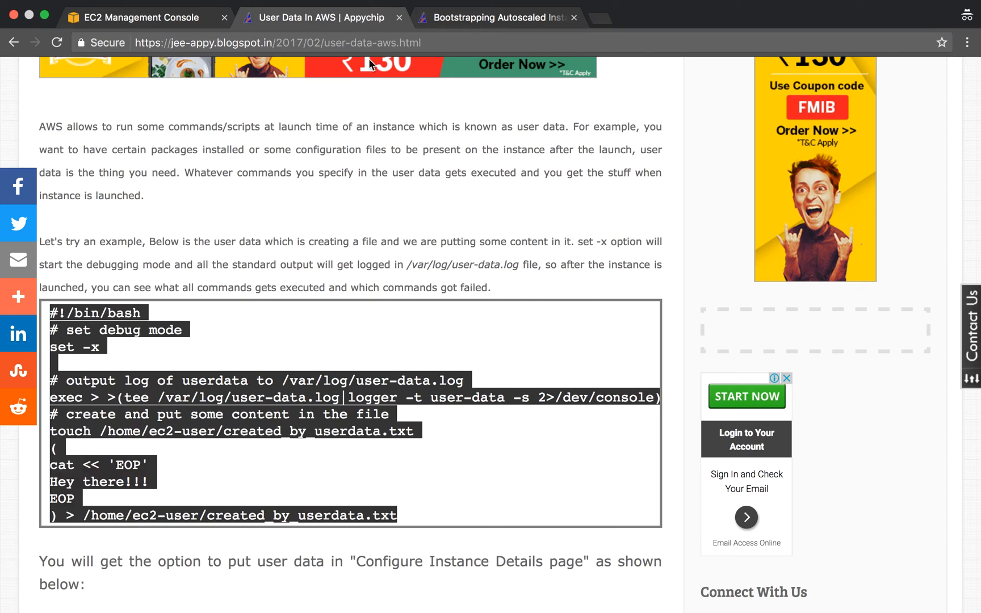
{"action": "scroll", "scroll_direction": "down", "scroll_amount": 3}
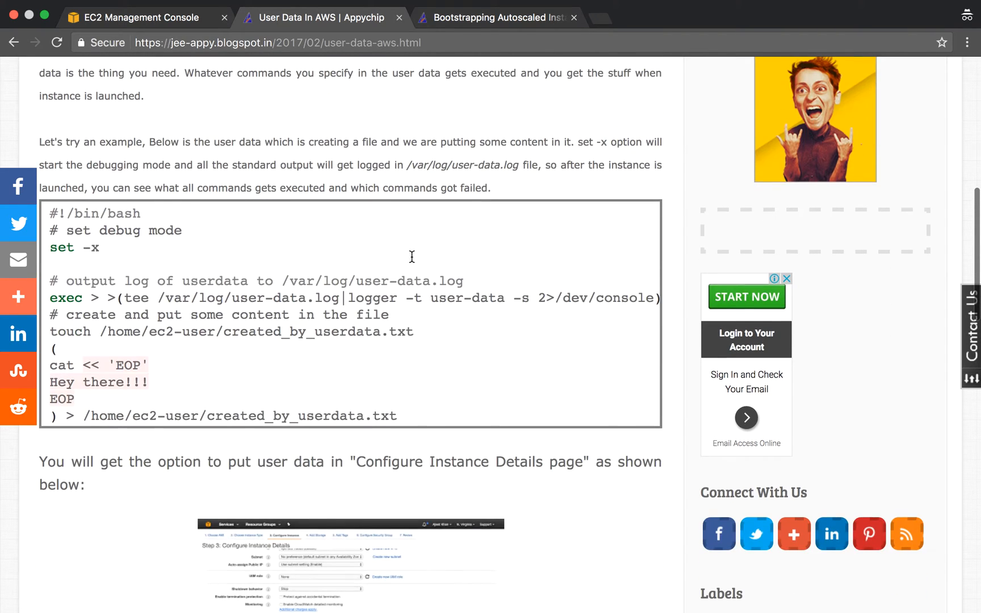
{"action": "scroll", "scroll_direction": "down", "scroll_amount": 3}
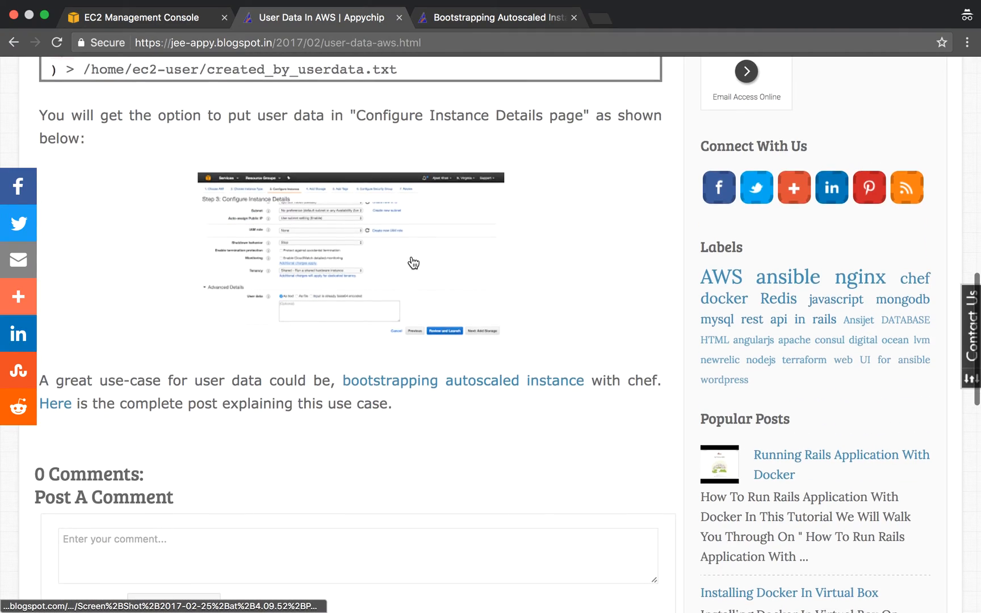
{"action": "left_click", "coordinate": [137, 17]}
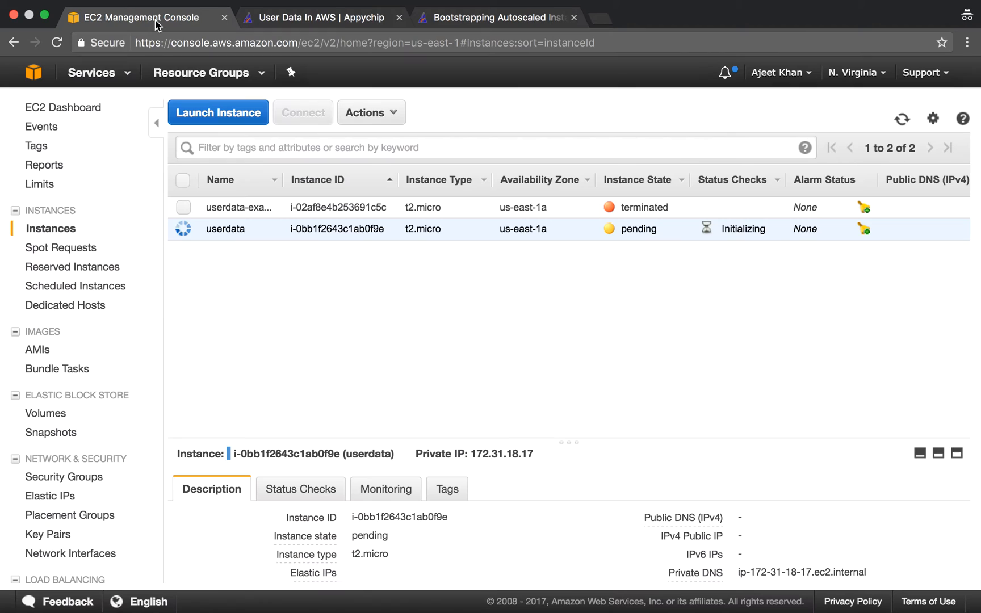
{"action": "mouse_move", "coordinate": [499, 311]}
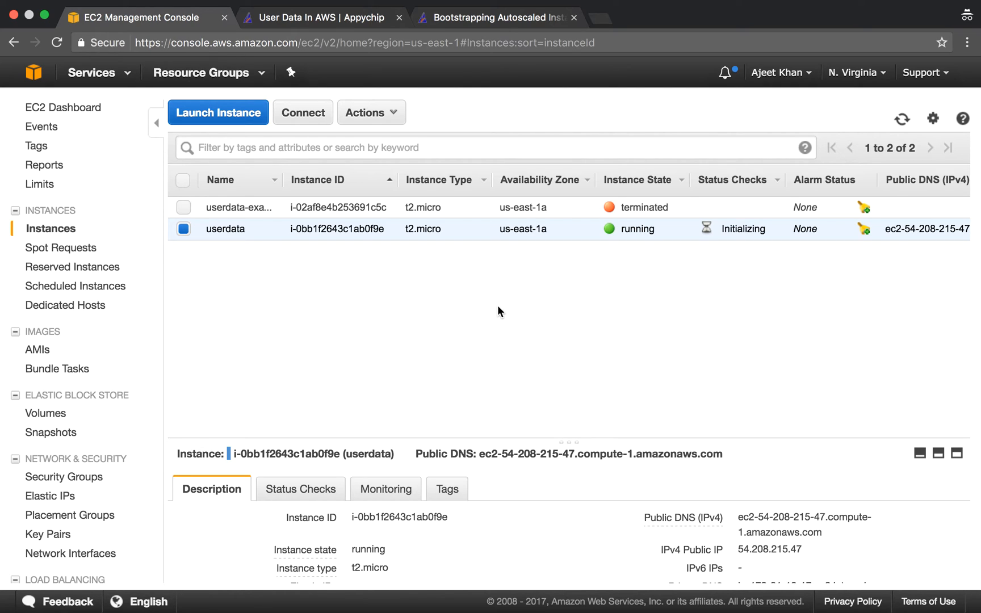
{"action": "mouse_move", "coordinate": [480, 37]}
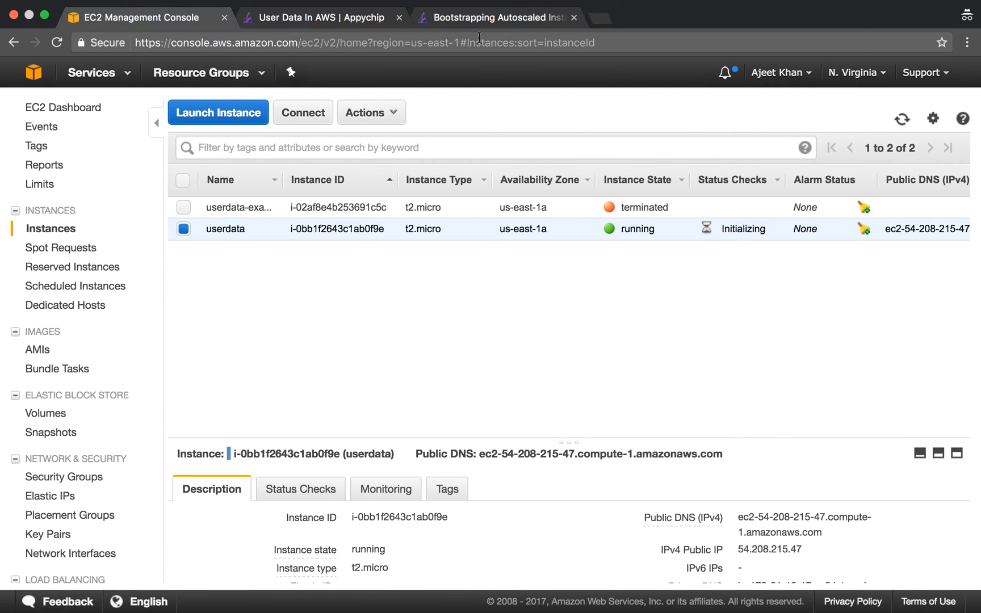
Browse the Chef bootstrapping post, then return to the User Data In AWS post's script
{"action": "left_click", "coordinate": [494, 17]}
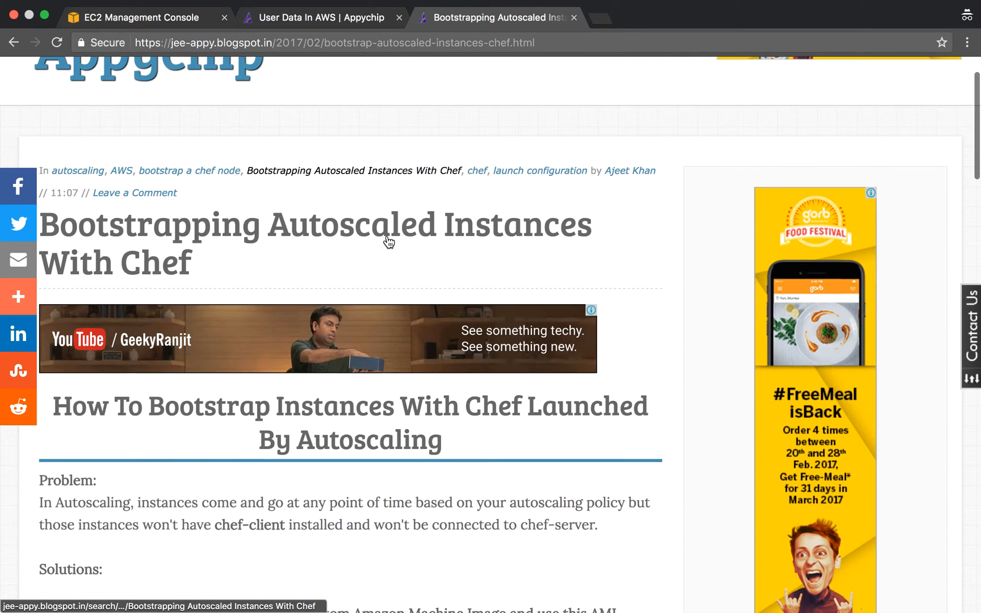
{"action": "scroll", "scroll_direction": "down", "scroll_amount": 3}
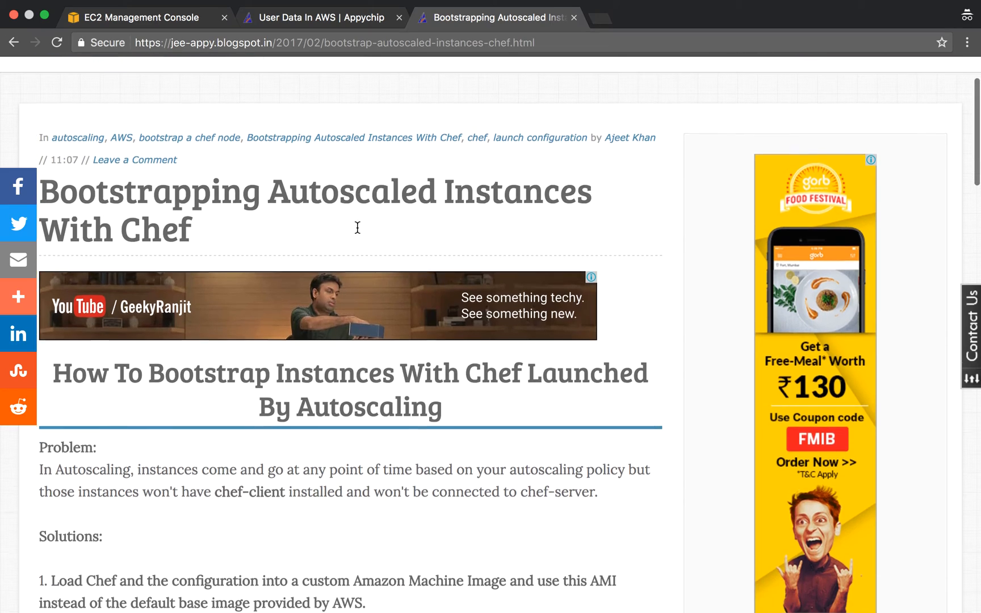
{"action": "scroll", "scroll_direction": "down", "scroll_amount": 3}
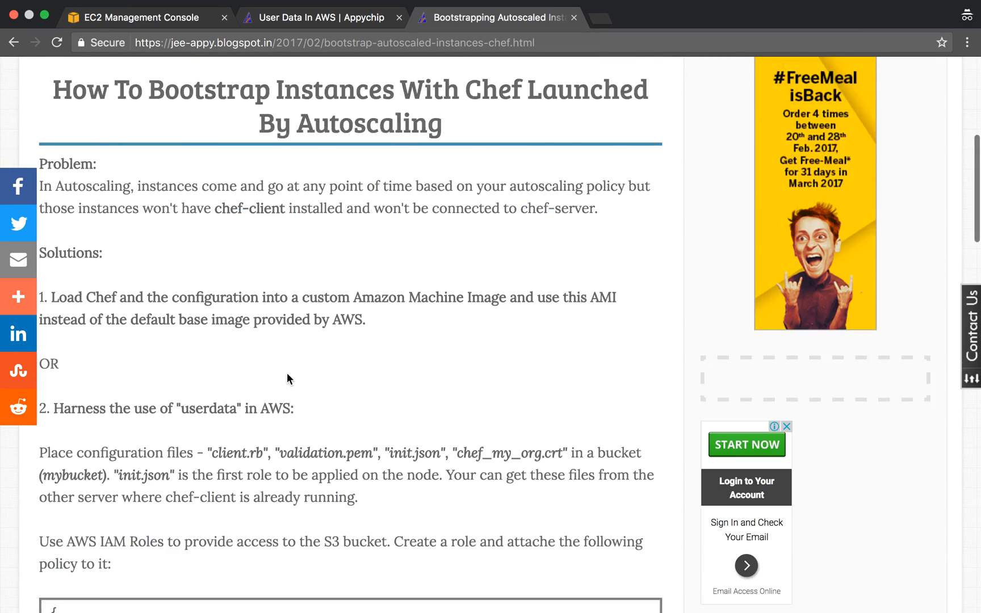
{"action": "scroll", "scroll_direction": "down", "scroll_amount": 3}
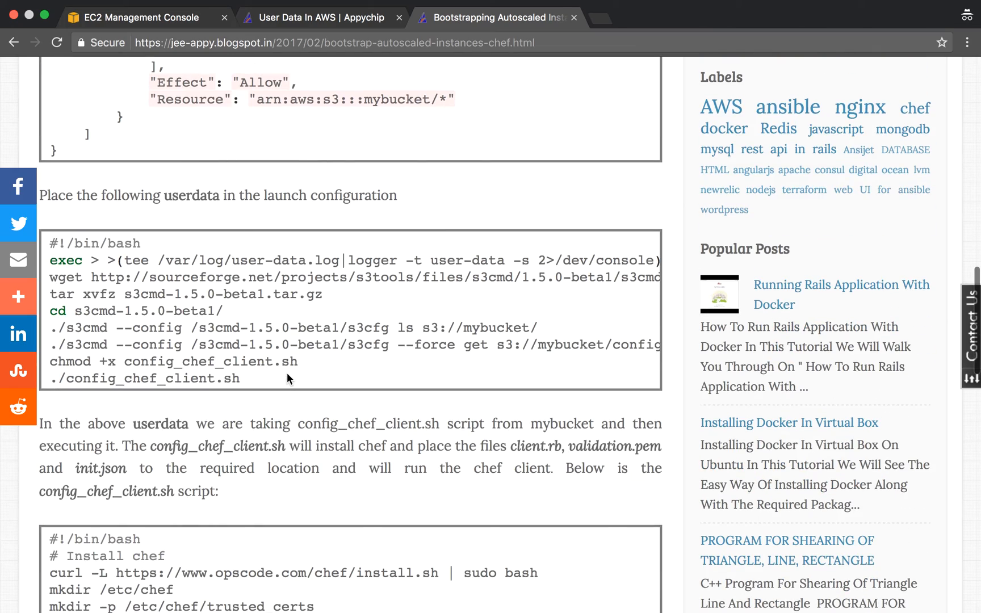
{"action": "scroll", "scroll_direction": "down", "scroll_amount": 3}
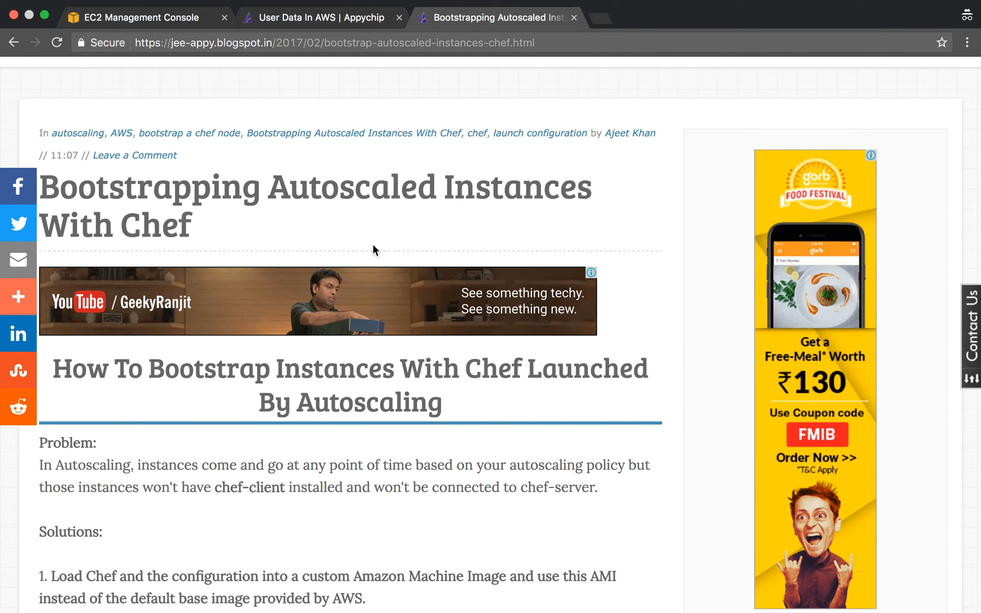
{"action": "left_click", "coordinate": [313, 17]}
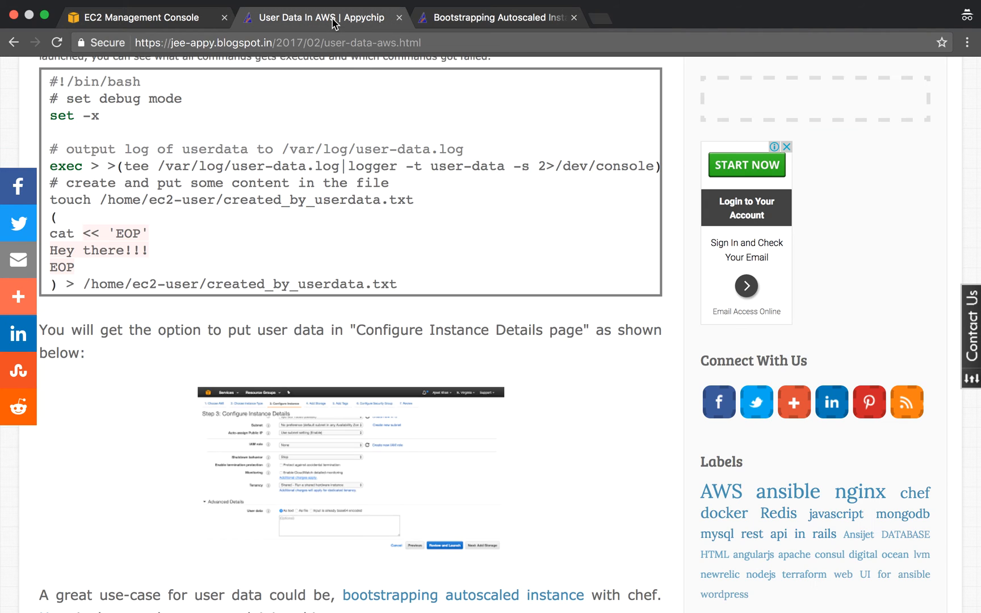
{"action": "scroll", "scroll_direction": "up", "scroll_amount": 3}
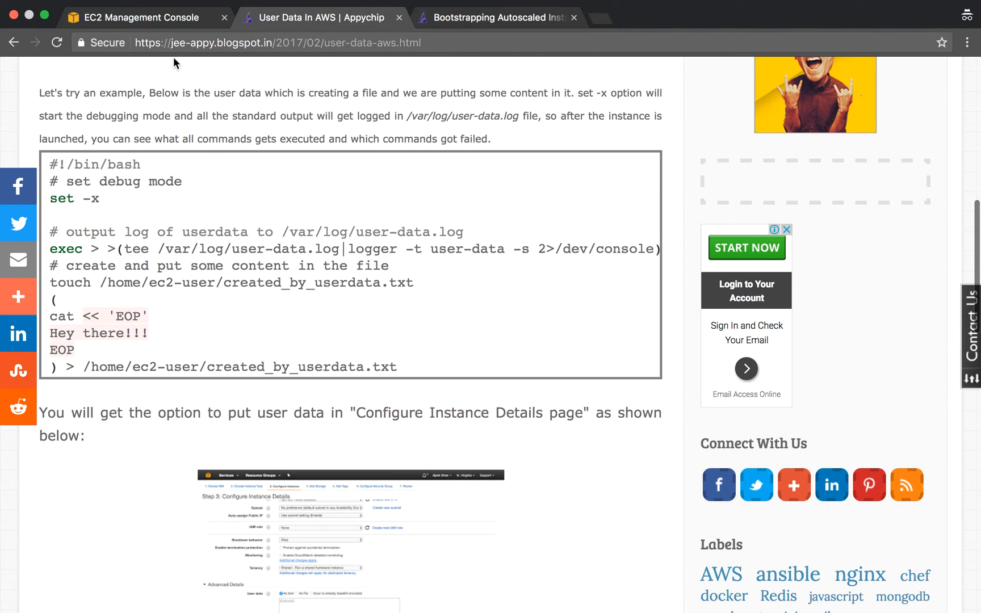
Return to the EC2 instances list to read the running instance's public IP 54.208.215.47
{"action": "left_click", "coordinate": [137, 17]}
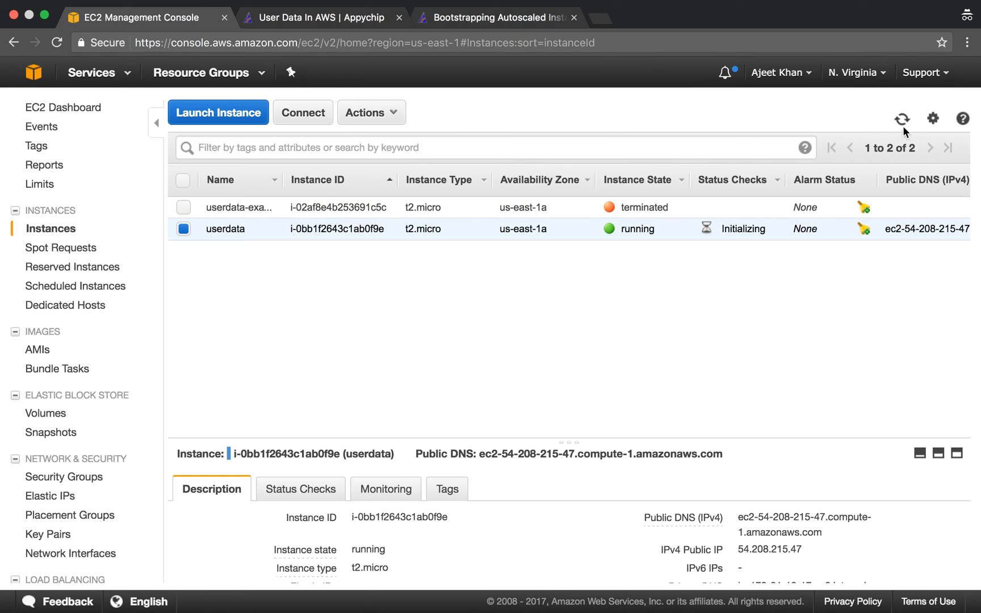
{"action": "mouse_move", "coordinate": [250, 237]}
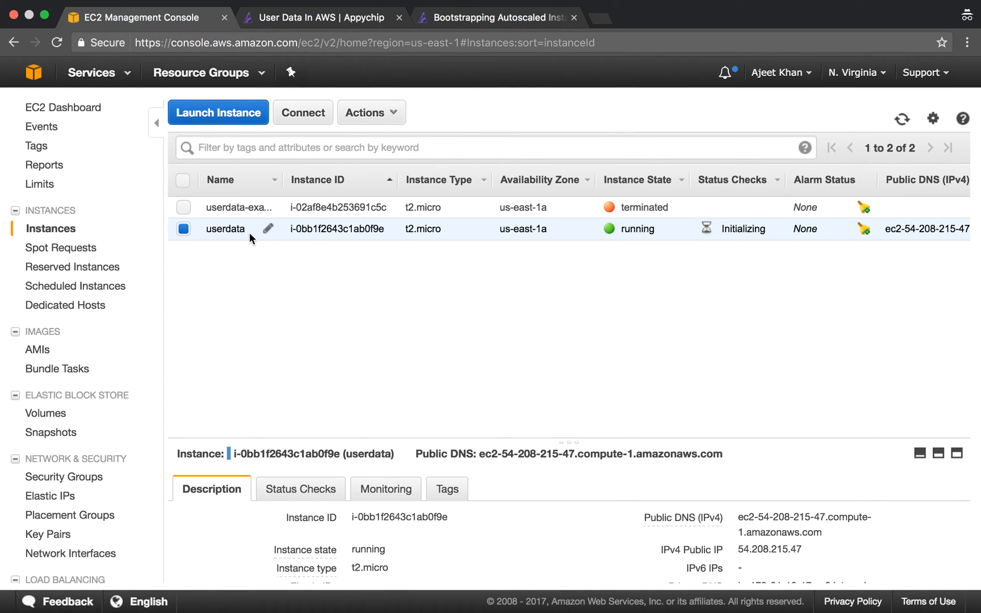
{"action": "mouse_move", "coordinate": [769, 563]}
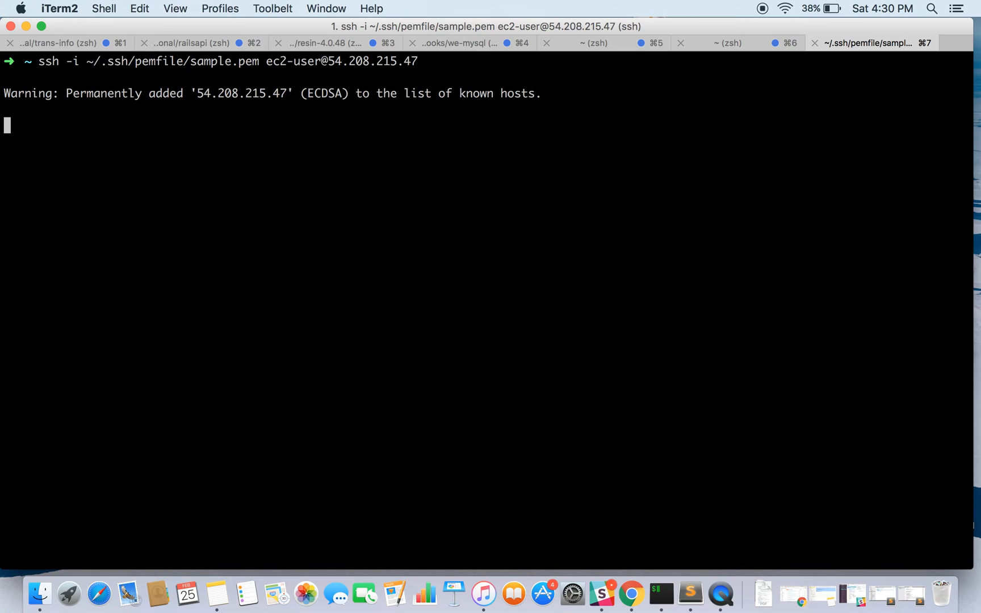
Log into the instance over SSH and confirm created_by_userdata.txt in the ec2-user home folder
{"action": "key", "text": "Return"}
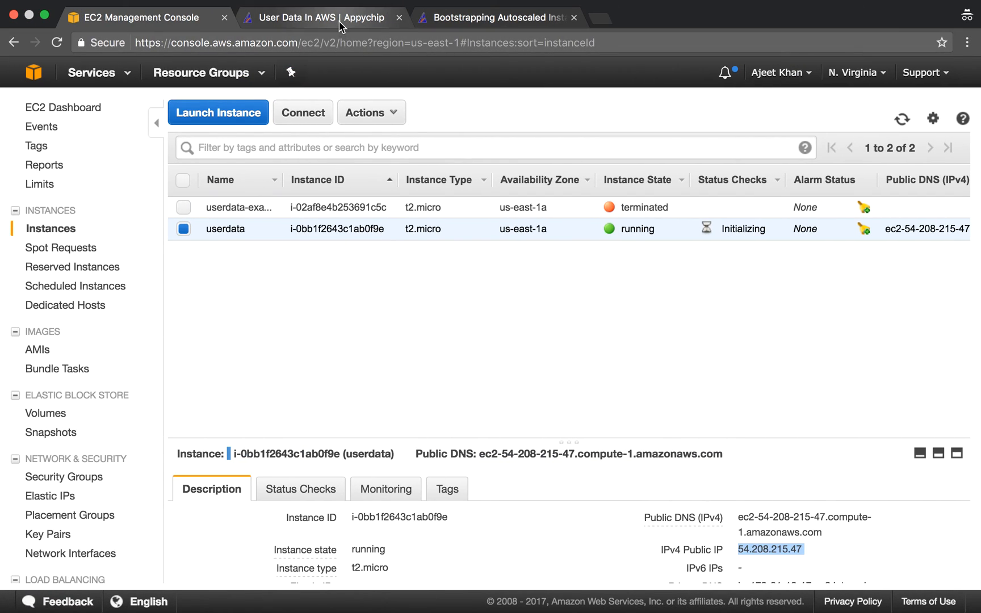
{"action": "left_click", "coordinate": [318, 17]}
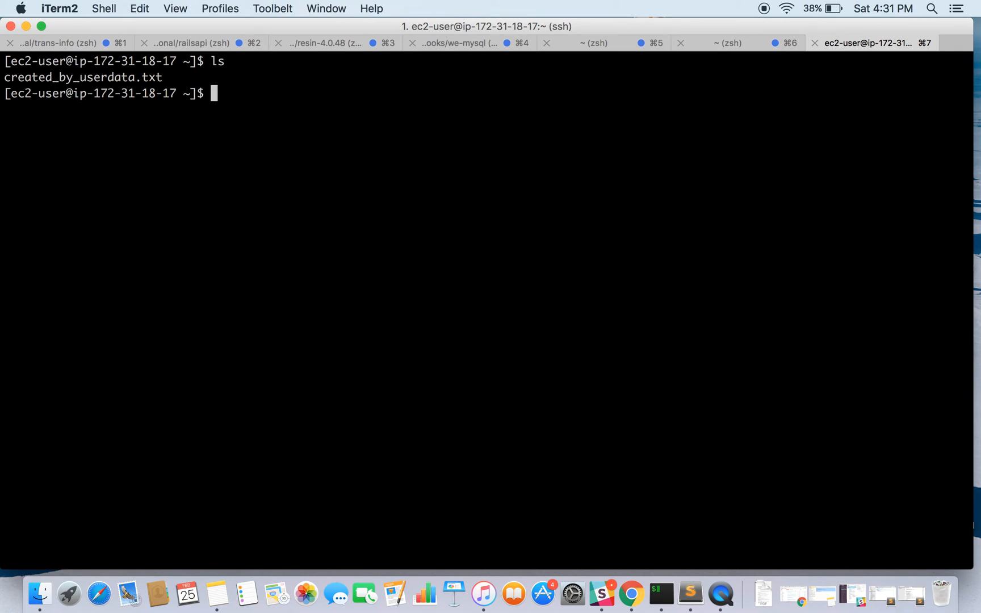
Show created_by_userdata.txt reads 'Hey there!!!' and follow /var/log/user-data.log with tail -f
{"action": "type", "text": "c"}
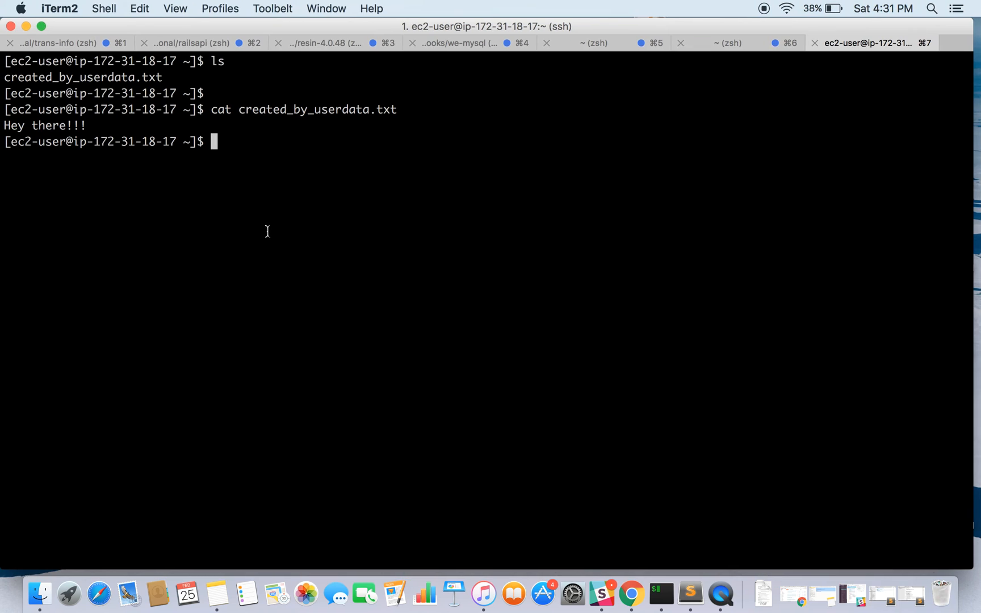
{"action": "type", "text": "t"}
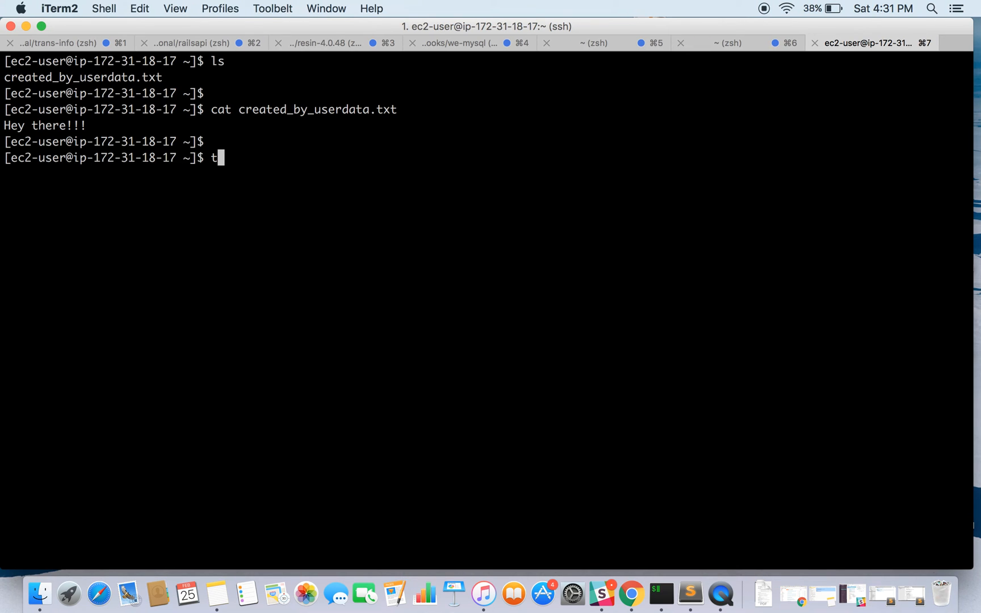
{"action": "type", "text": "ail -f /var/log/"}
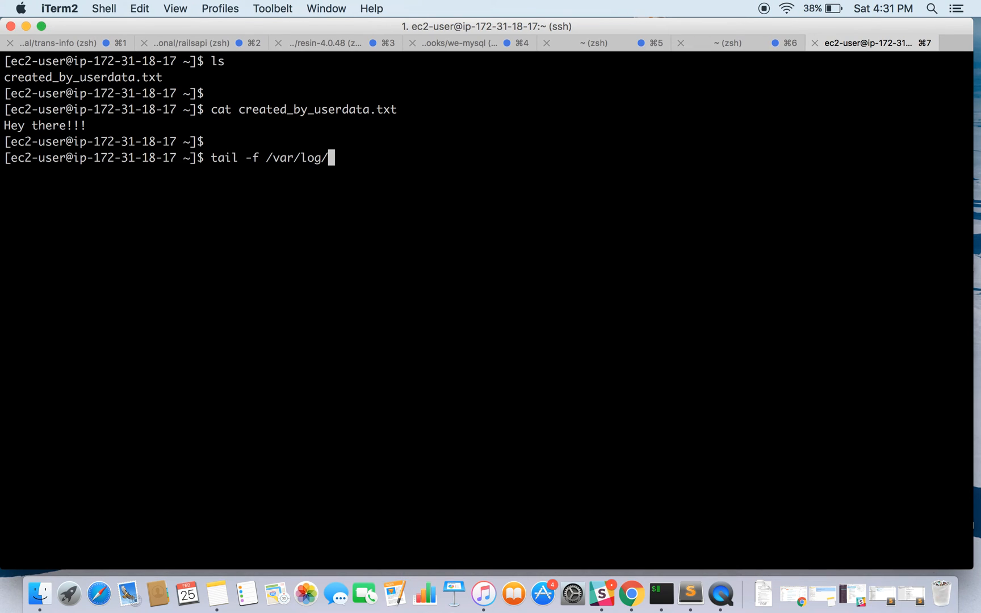
{"action": "type", "text": "user-data.log"}
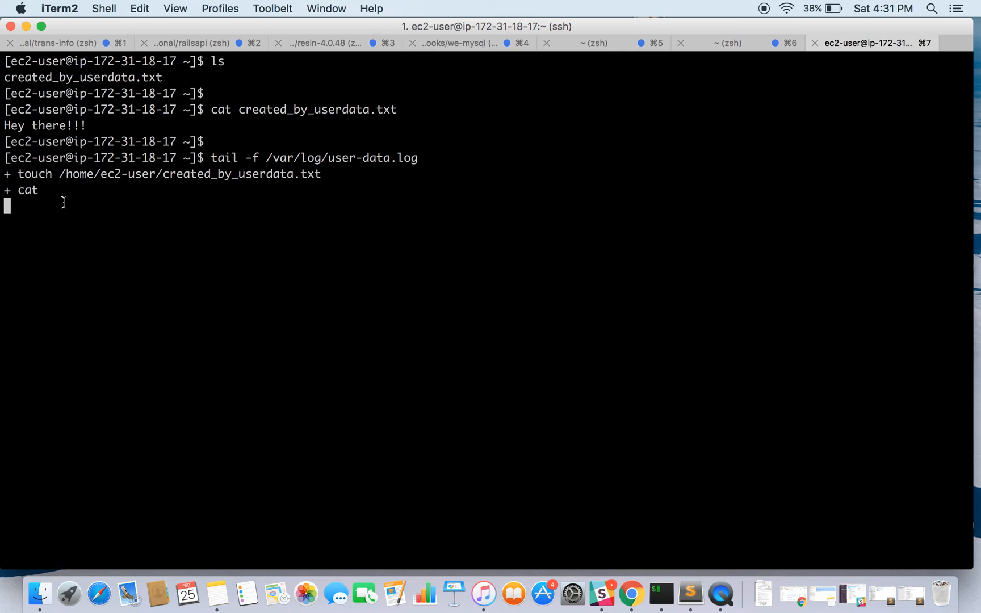
Leave the terminal and switch to the Bootstrapping Autoscaled Instances With Chef blog post in Chrome
{"action": "key", "text": "ctrl+c"}
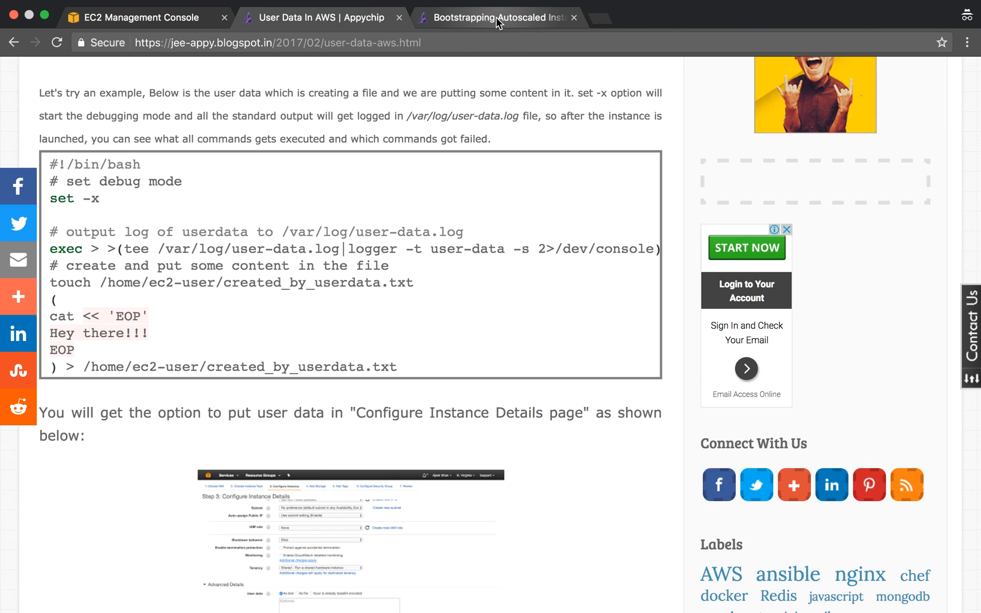
{"action": "left_click", "coordinate": [494, 17]}
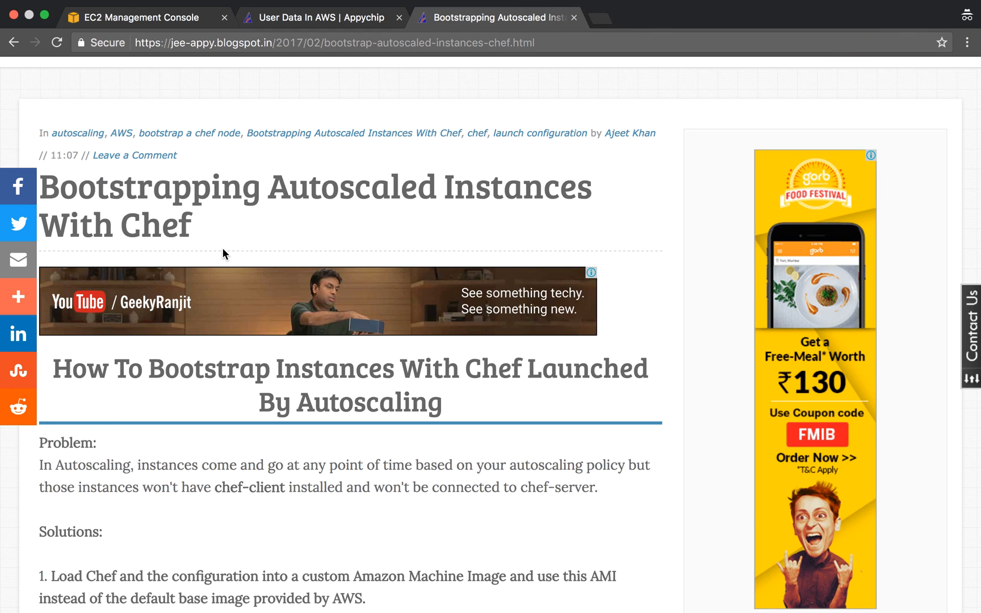